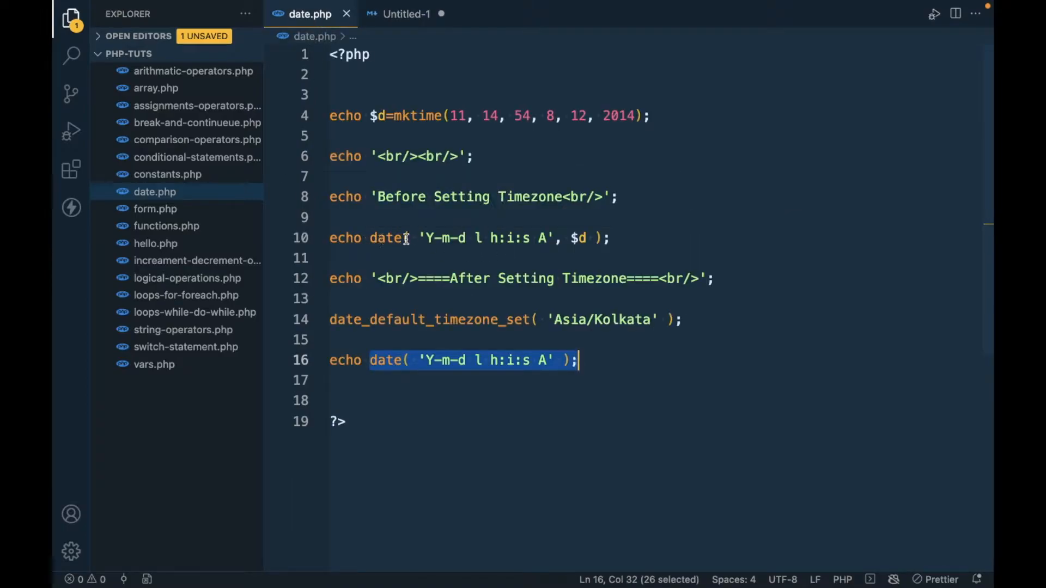
mouse_move(392, 251)
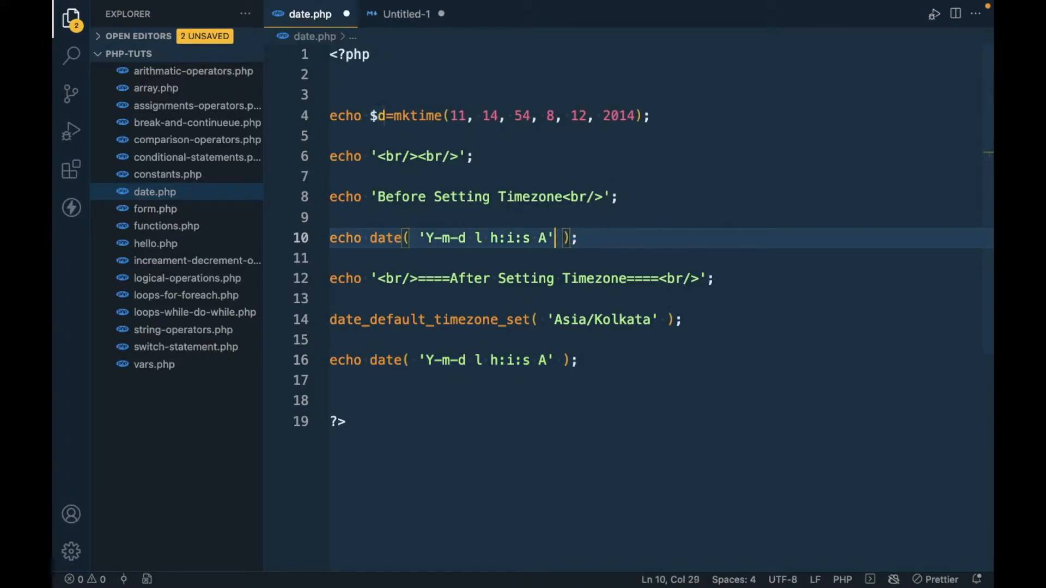
Add a comma after the first date() call's format string to prompt for the timestamp argument
text(,)
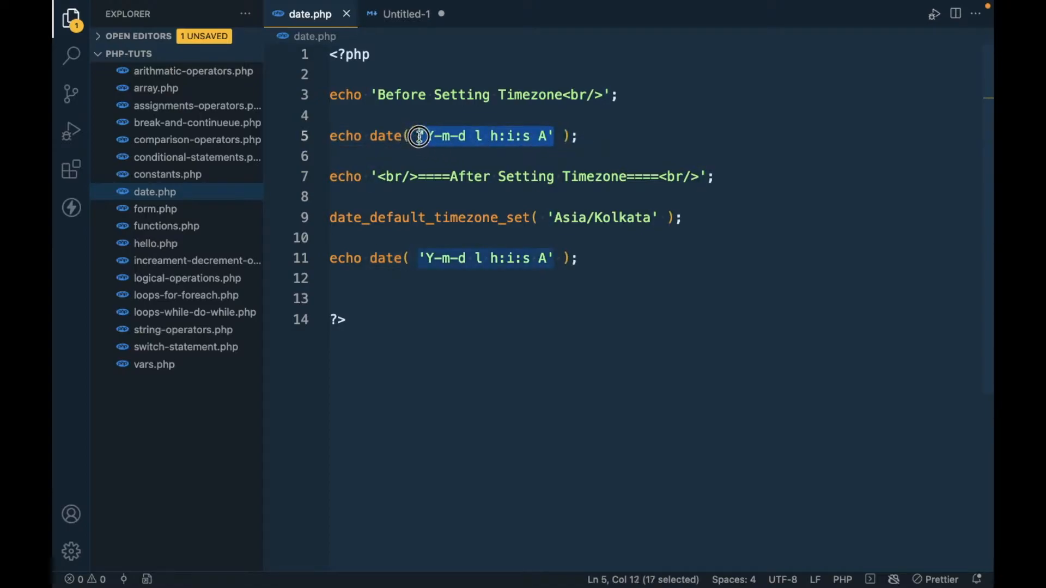
click(554, 136)
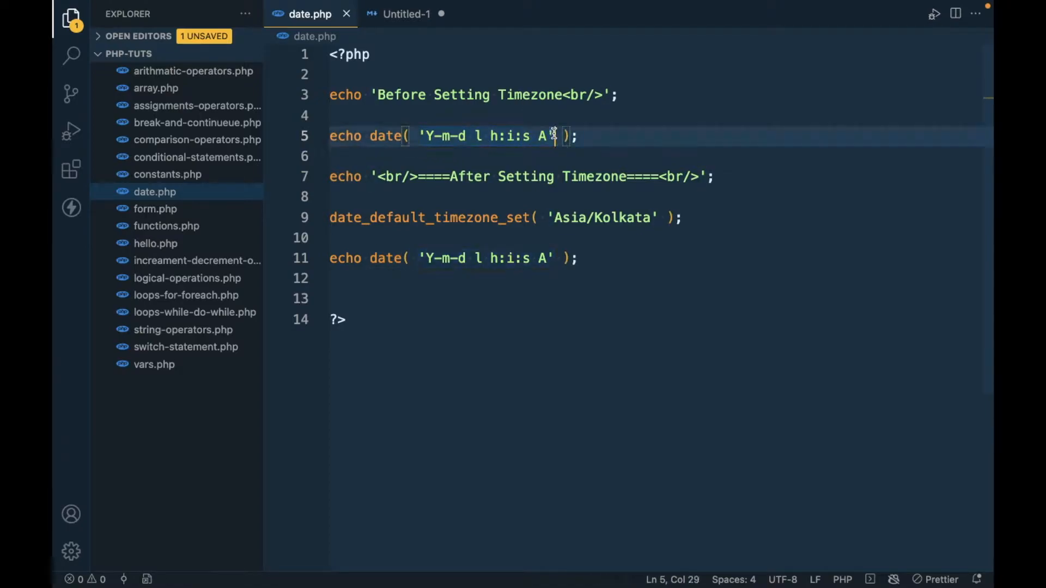
text(,)
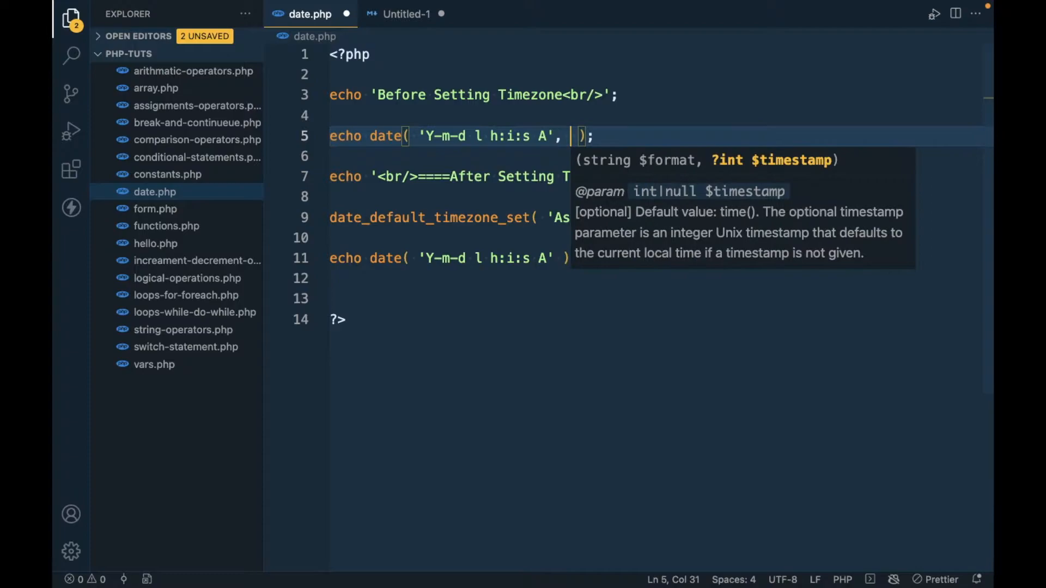
mouse_move(769, 196)
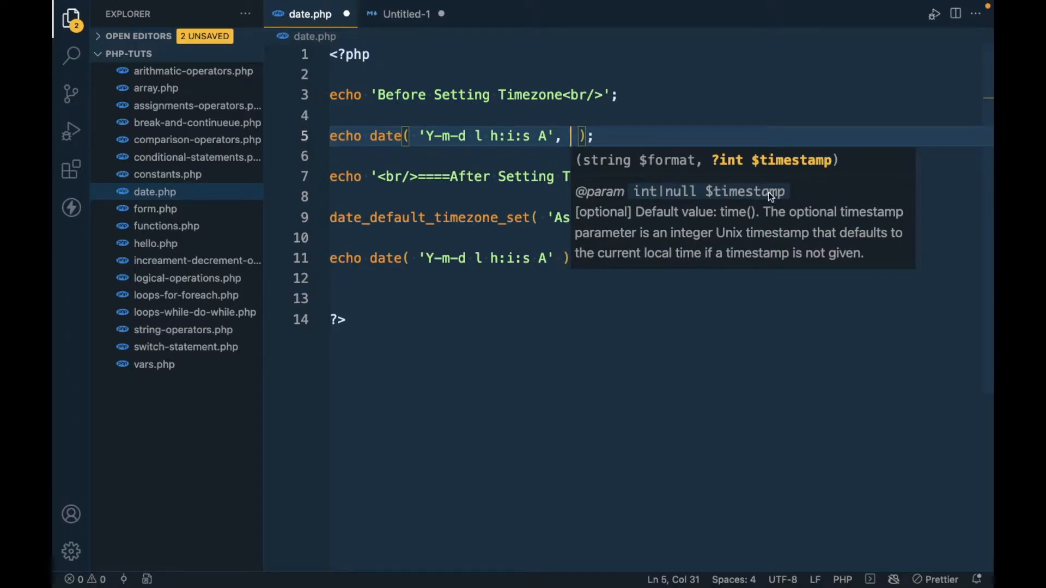
mouse_move(713, 197)
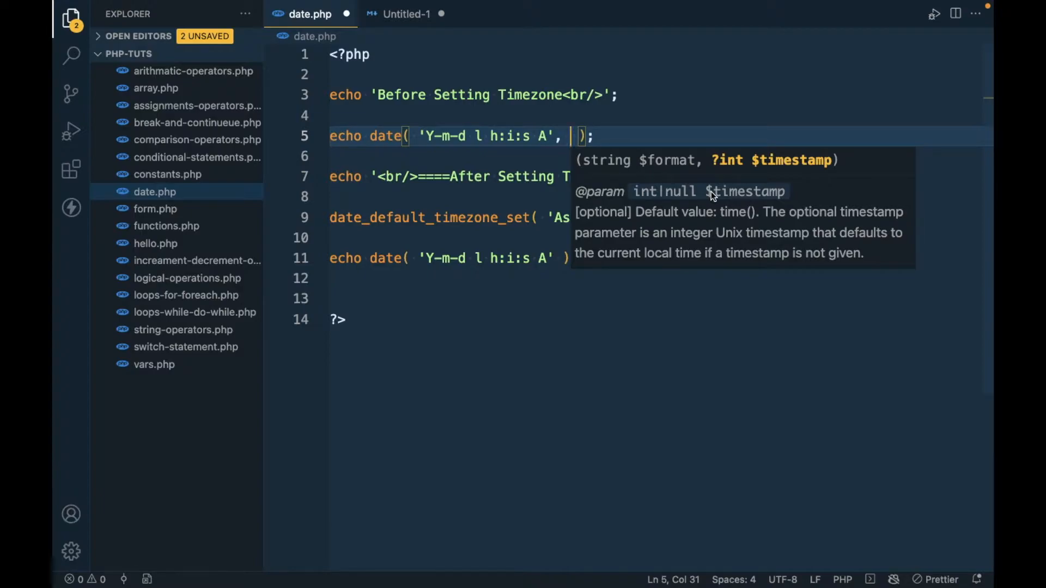
mouse_move(780, 254)
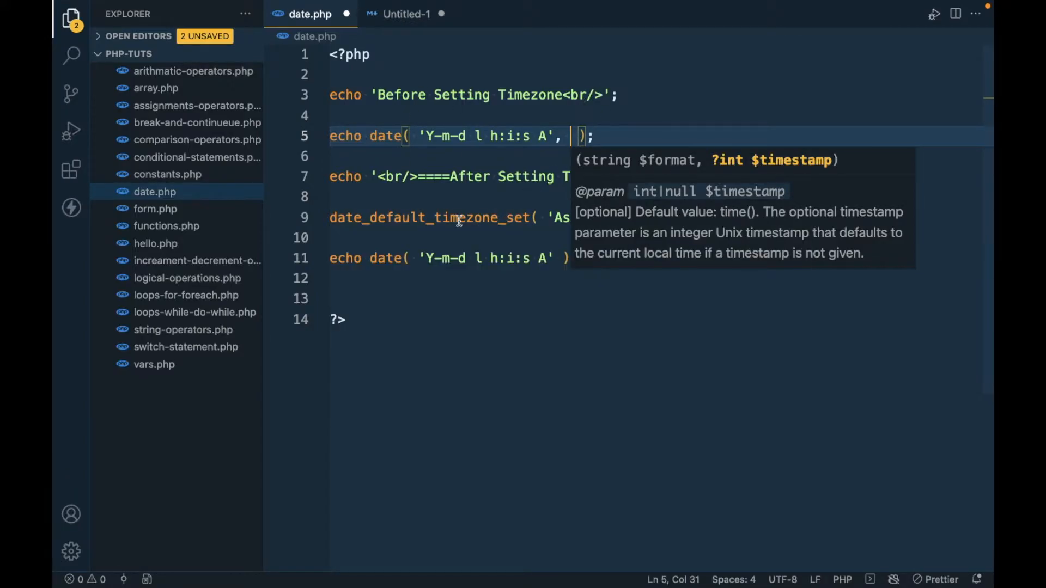
Show the seconds-conversion notes and highlight the epoch date January 1 1970 00:00:00 on line 11
click(405, 13)
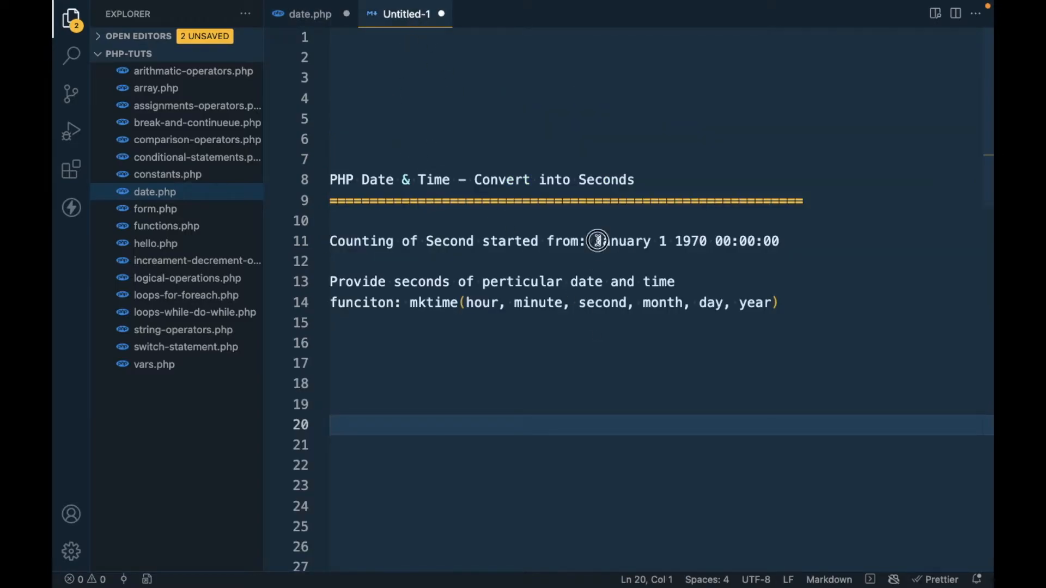
drag(594, 240, 711, 240)
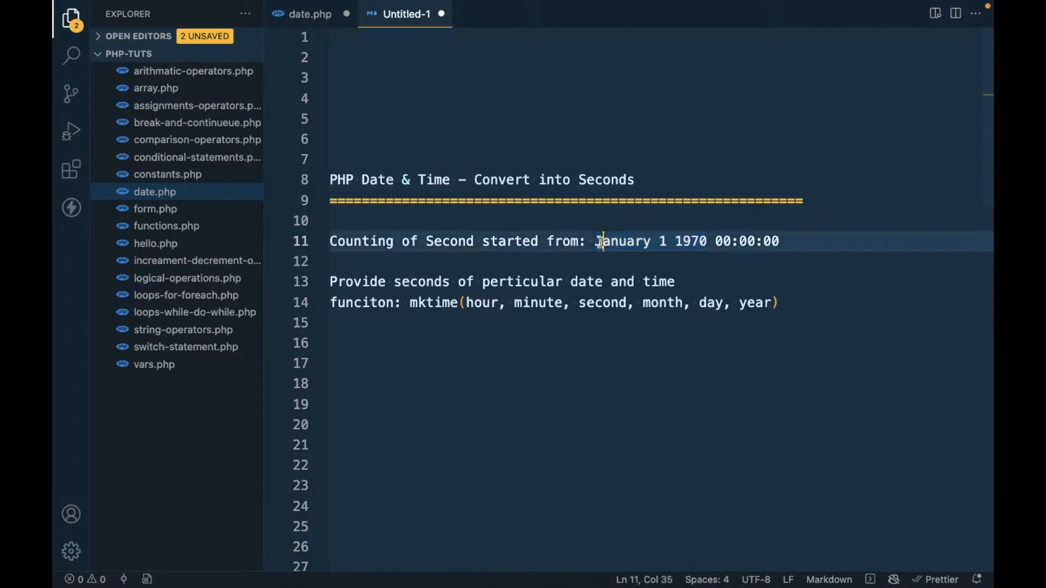
drag(597, 241, 779, 241)
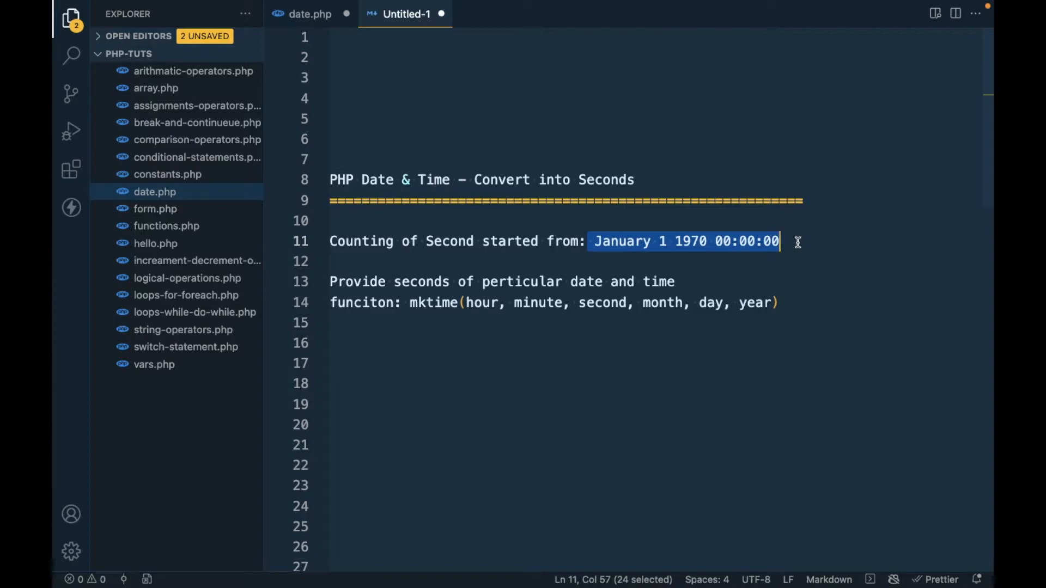
mouse_move(559, 247)
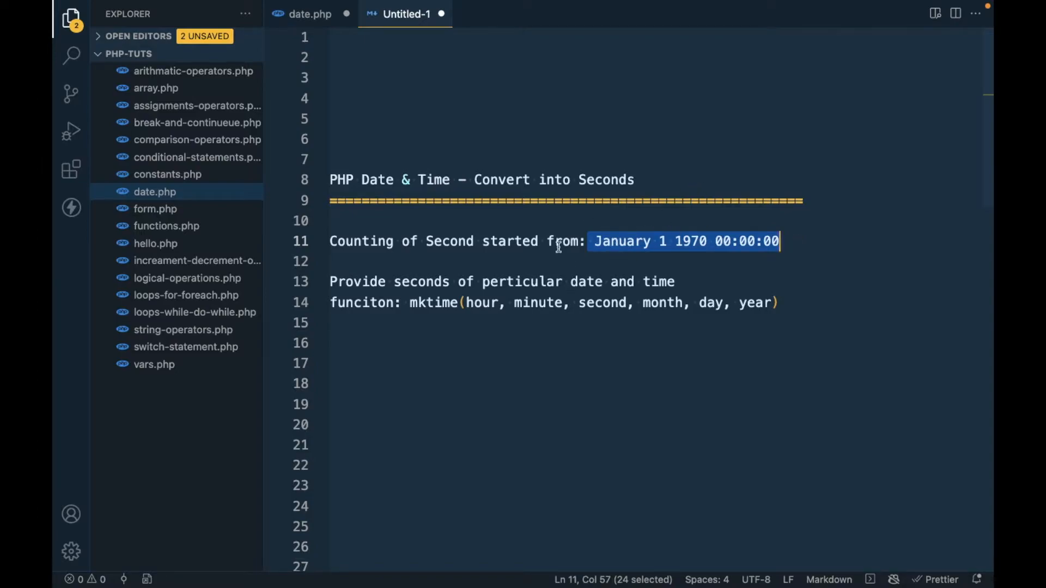
click(597, 242)
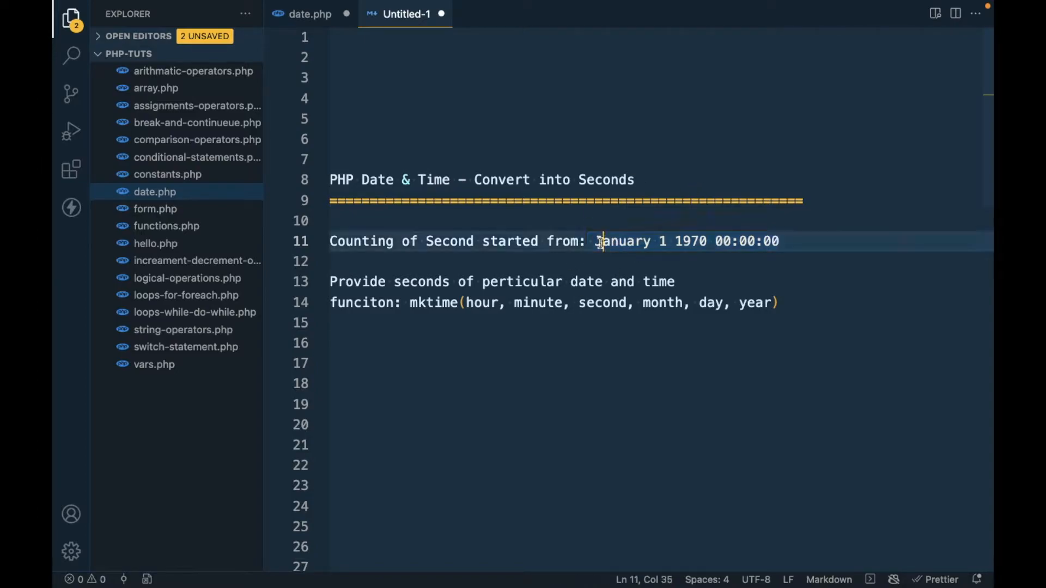
drag(597, 241, 707, 240)
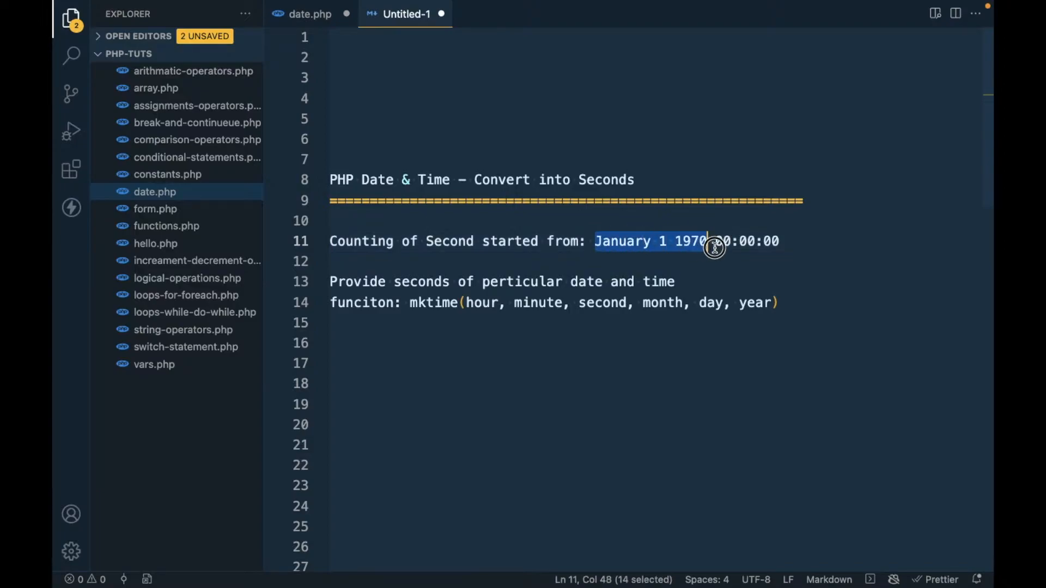
drag(710, 241, 786, 240)
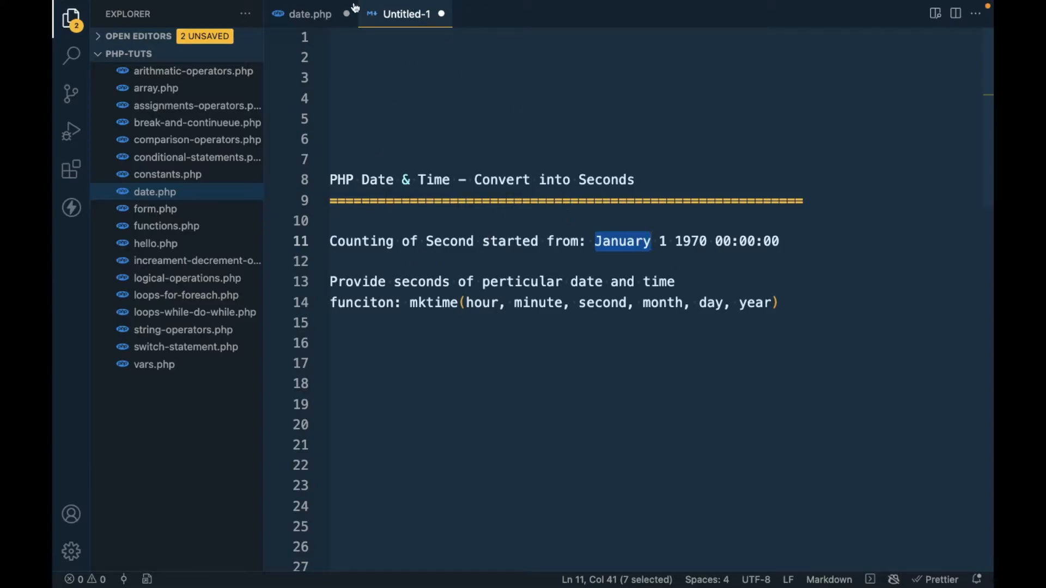
Restore date.php's first date call to only its format string, save, and highlight the mktime signature in the notes
click(309, 13)
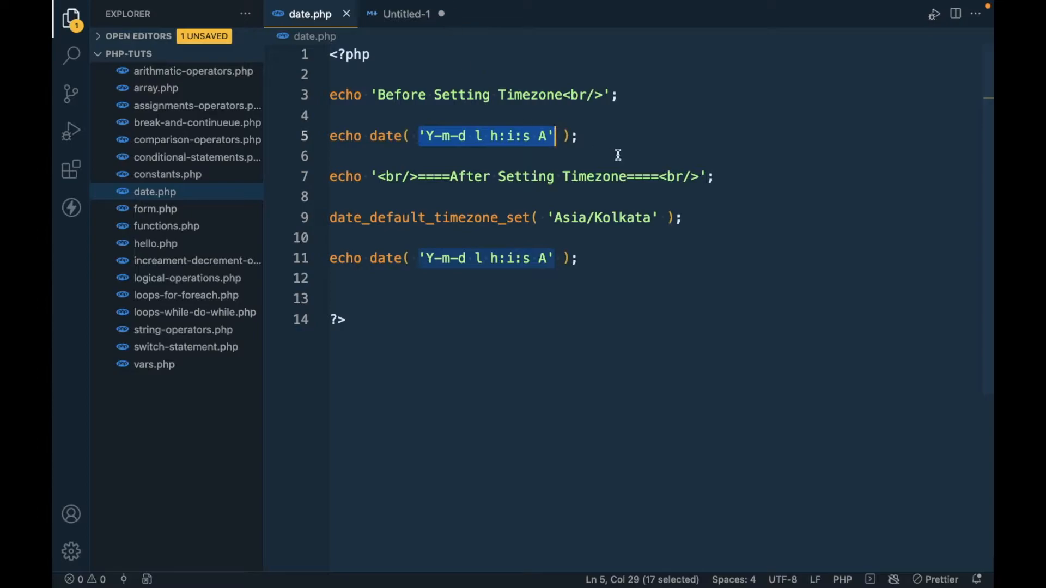
click(653, 137)
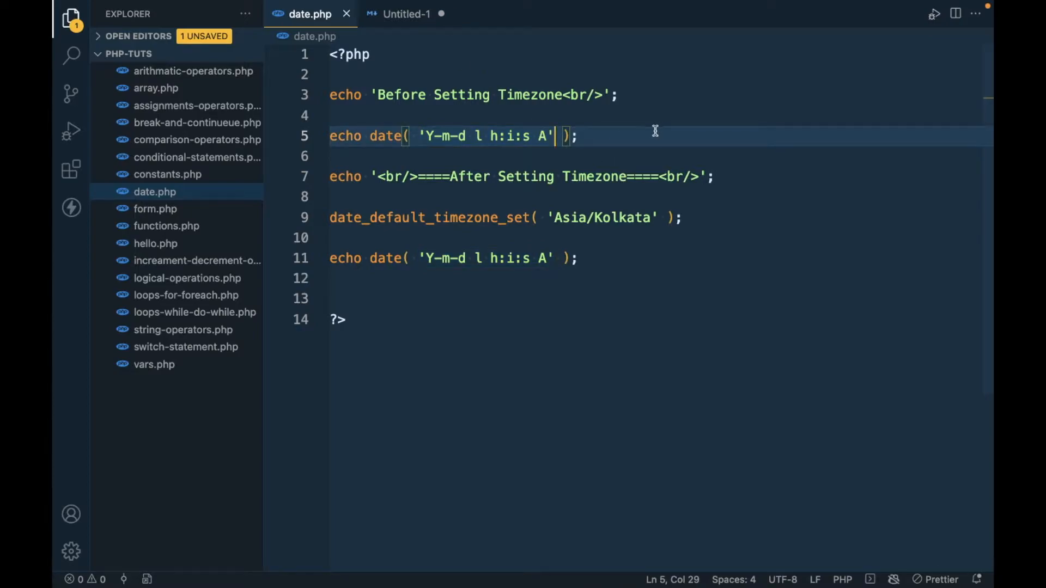
mouse_move(587, 201)
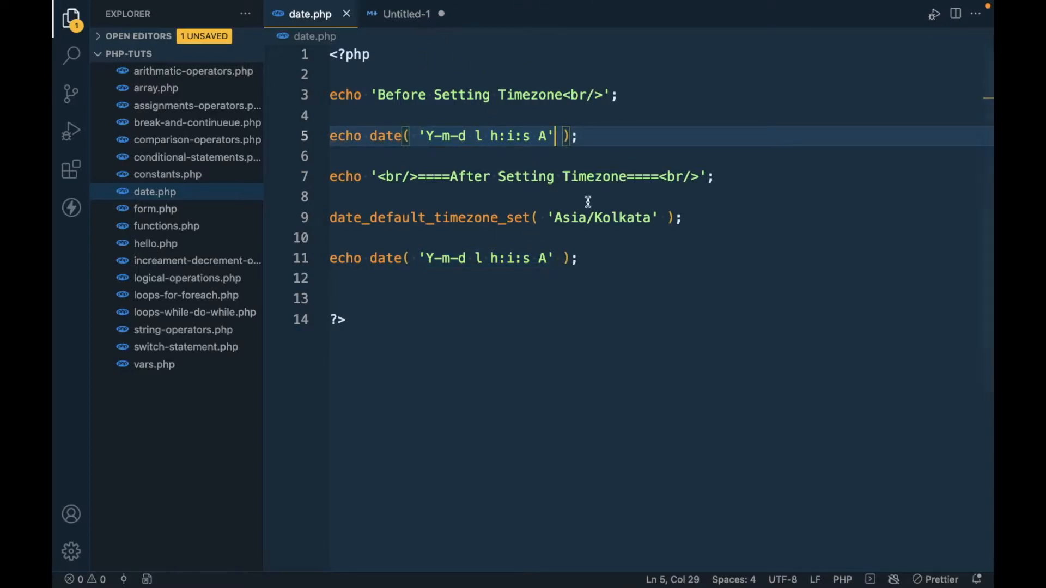
drag(329, 177, 577, 259)
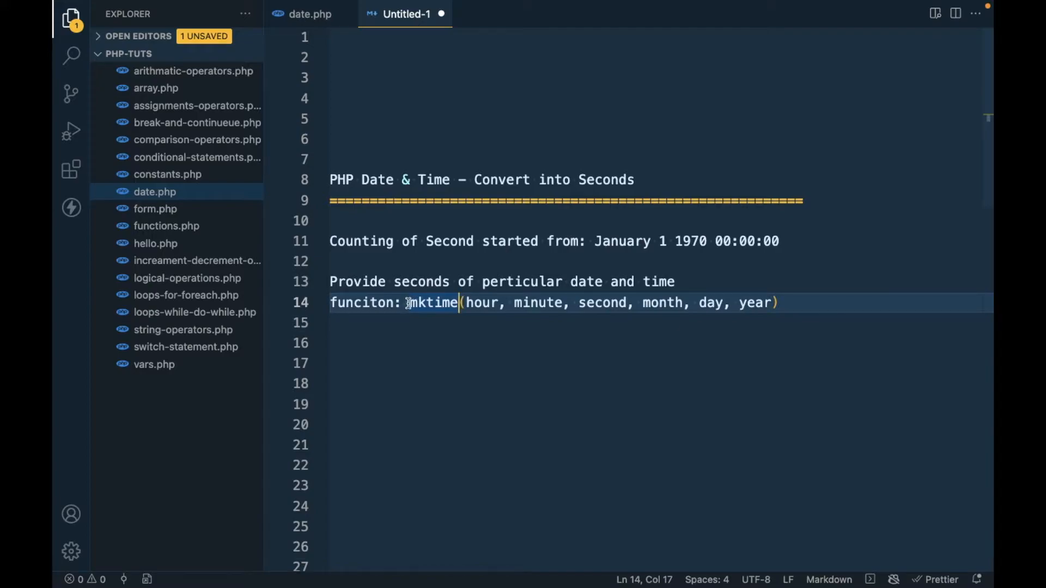
drag(406, 302, 777, 302)
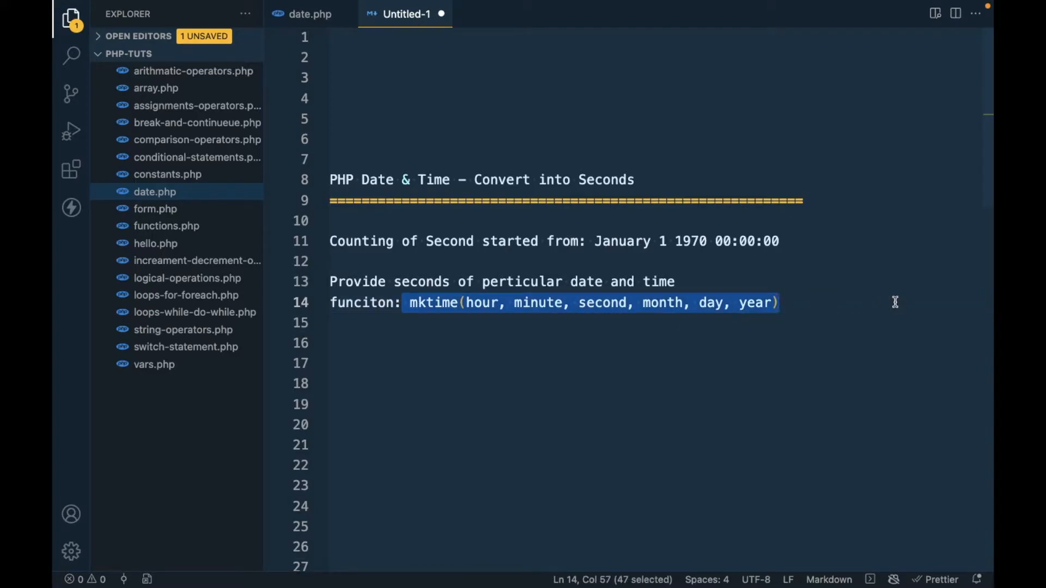
Add $date_time = mktime(hour, minute, second, month, day, year); to date.php
click(309, 13)
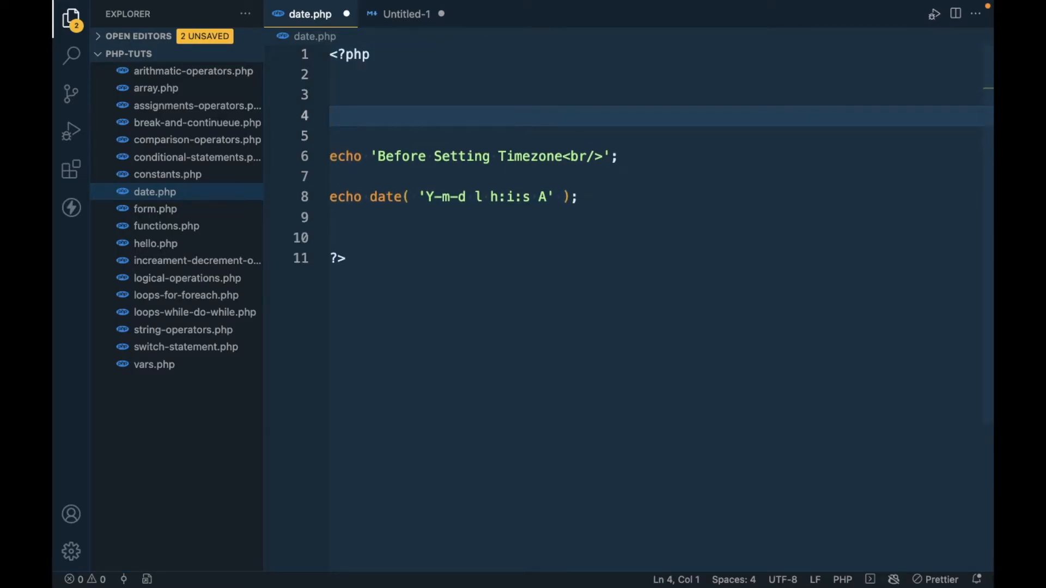
text($date)
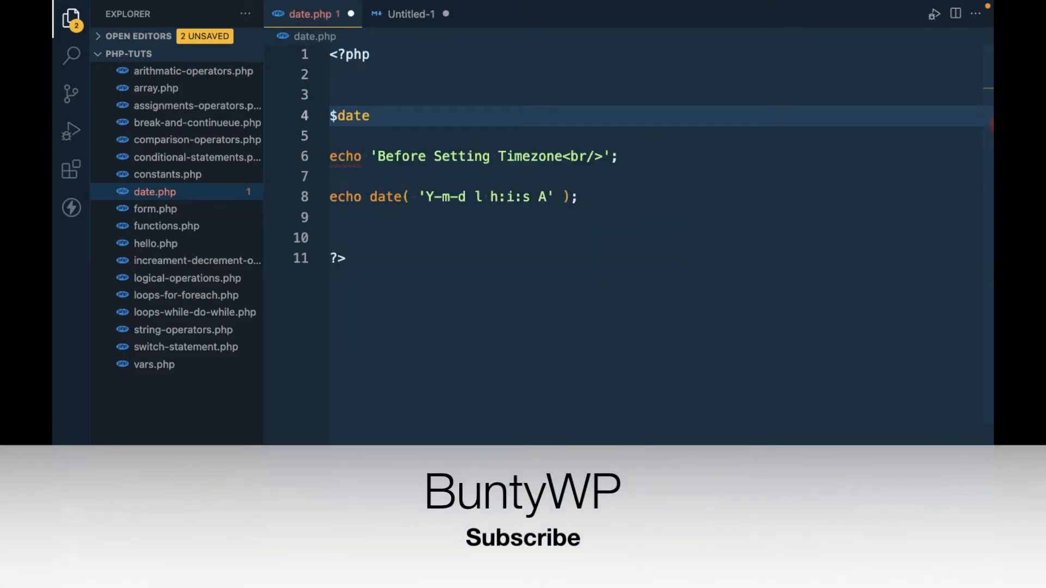
text(_time =)
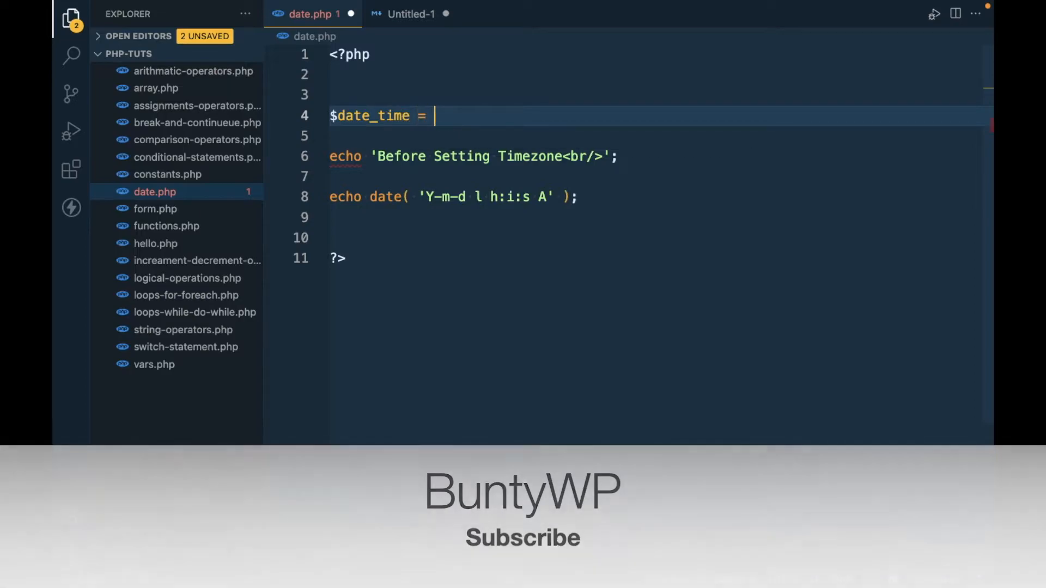
text(mktime(hour, minute, second, month, day, year);)
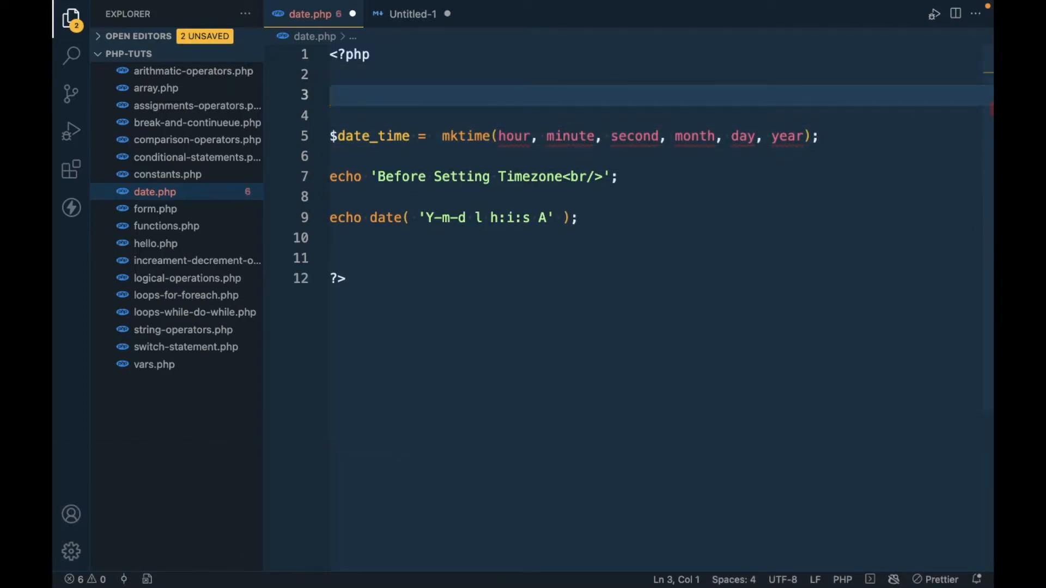
Write the comment // 22nd November 1990, 10:00:00 AM above the mktime call
text(//)
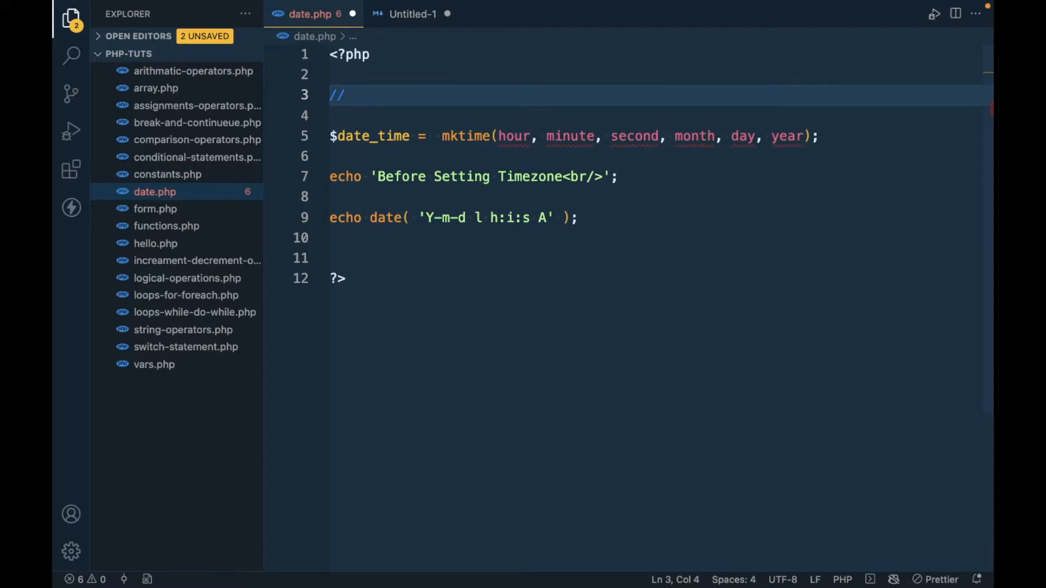
text(2)
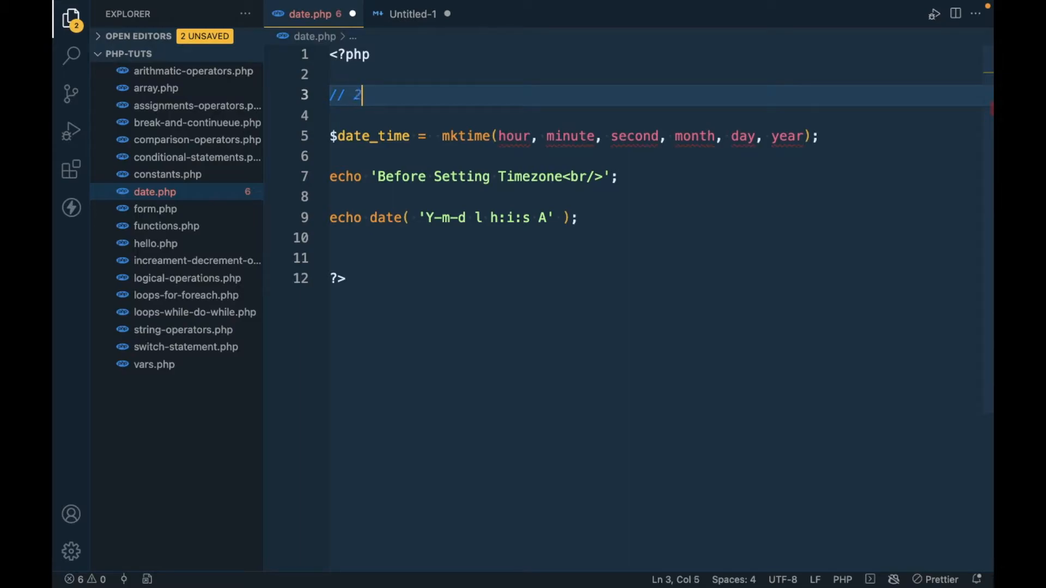
text(2nd M)
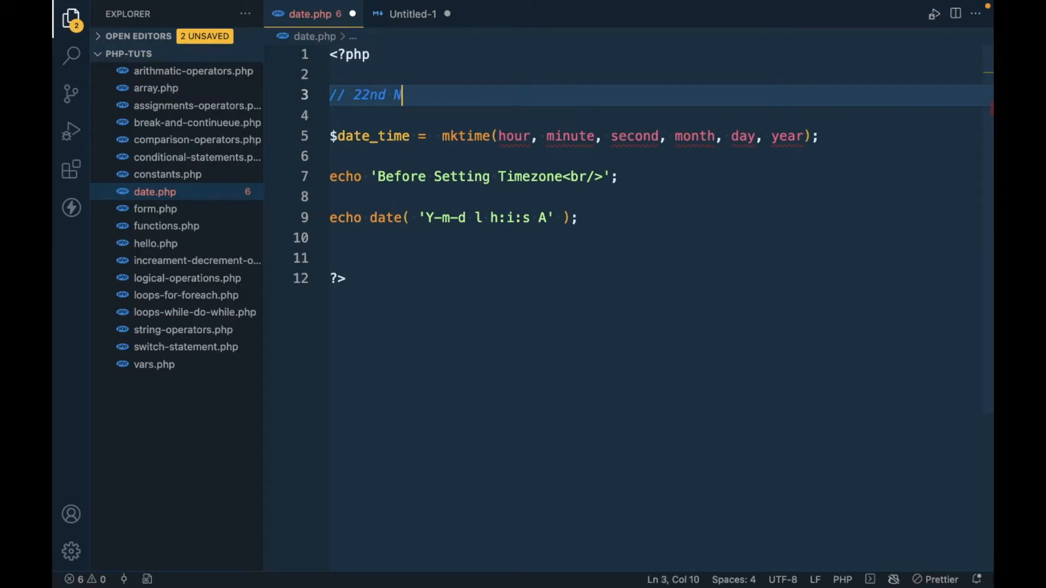
text(ovemb)
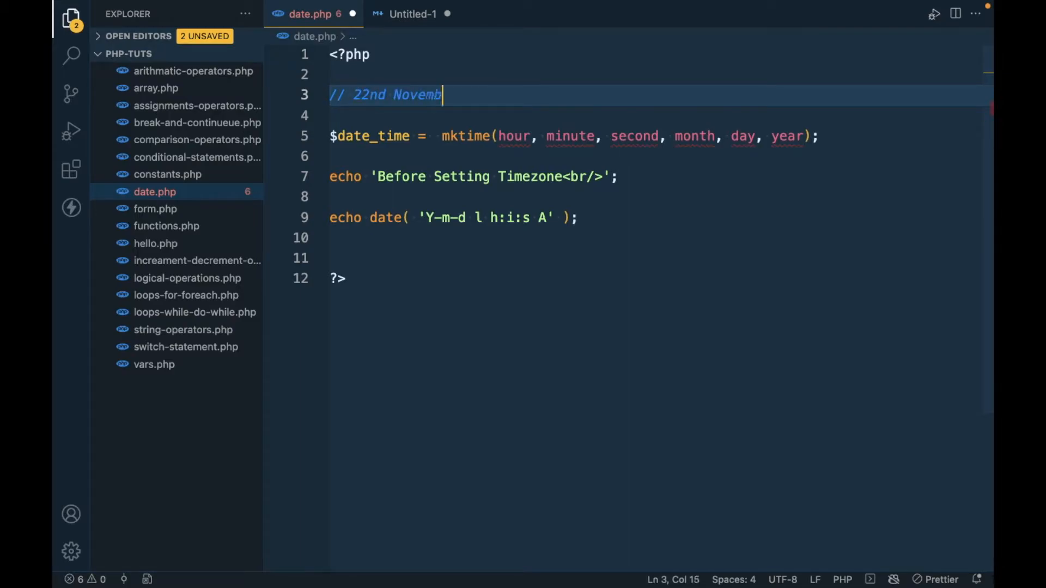
text(er)
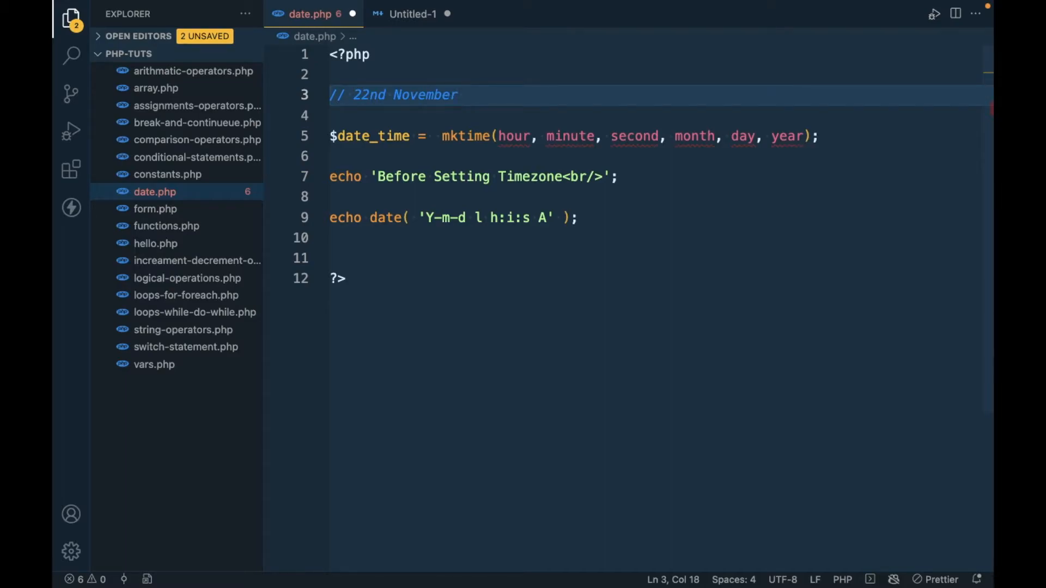
text(1990)
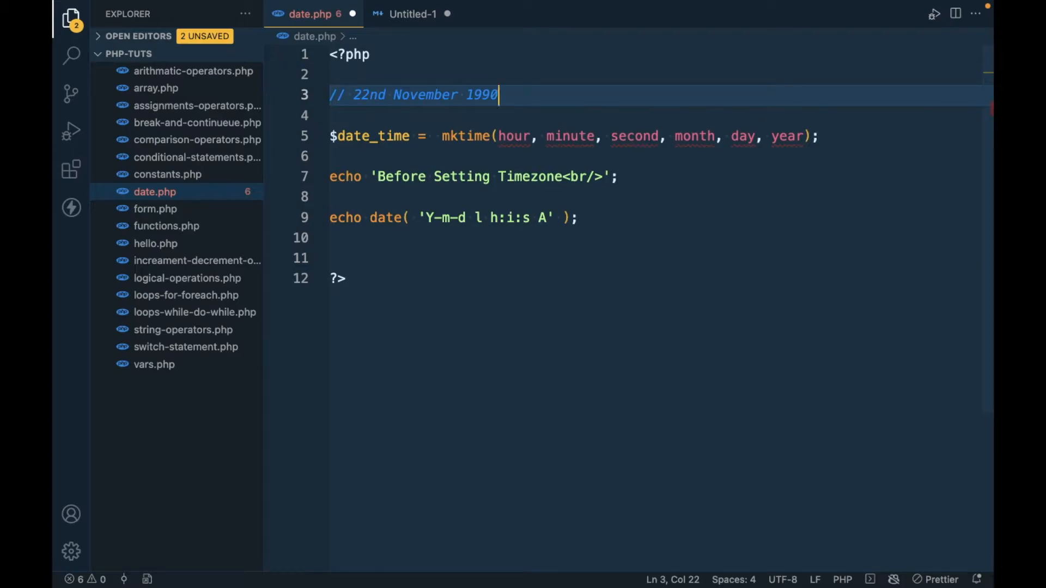
text(, 10)
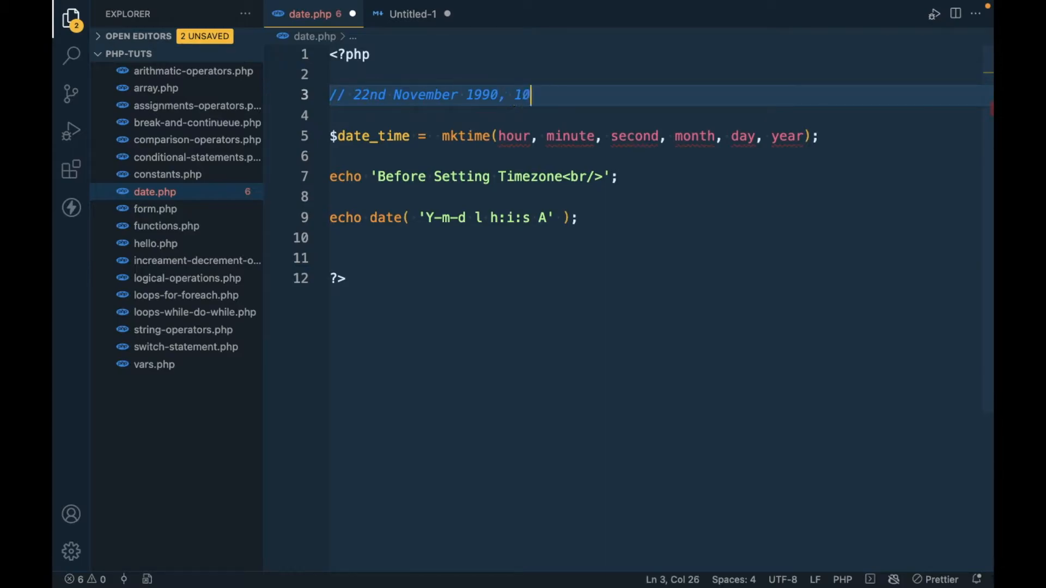
text(:00)
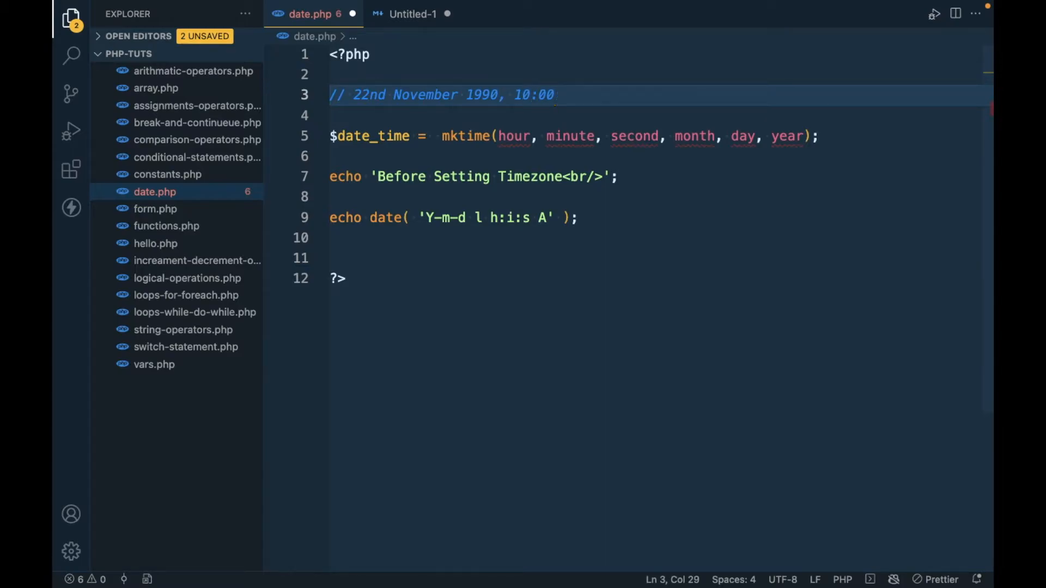
text(:00 AM)
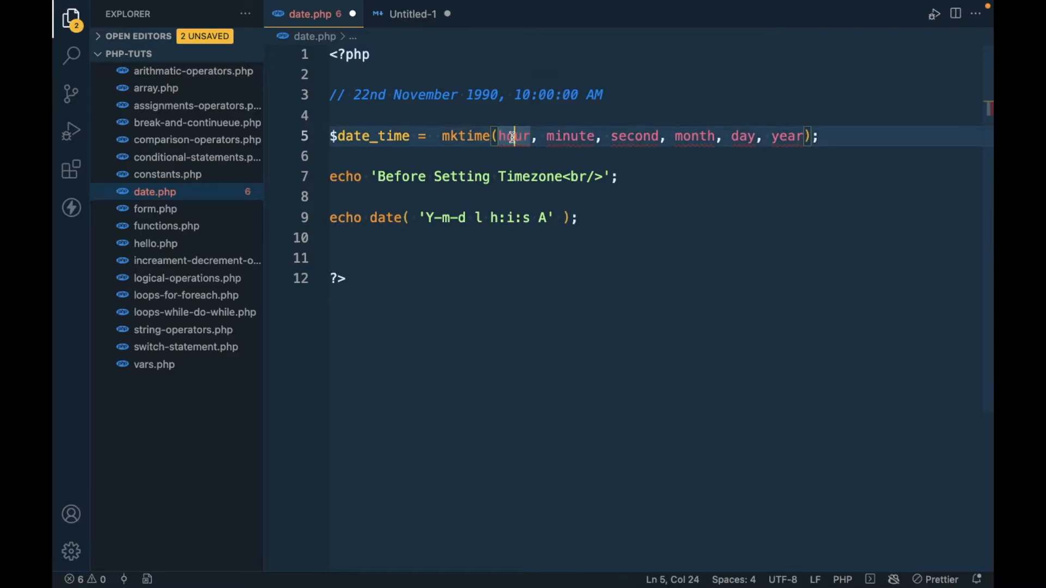
Fill mktime's placeholders with 10, 00, 00, 11, 22, 1990
double_click(513, 136)
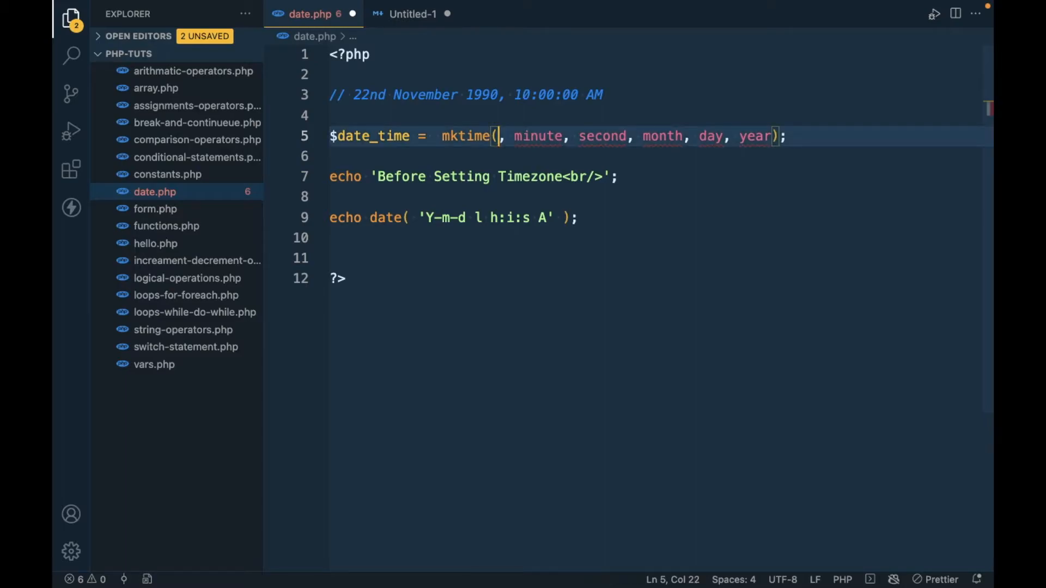
text(10)
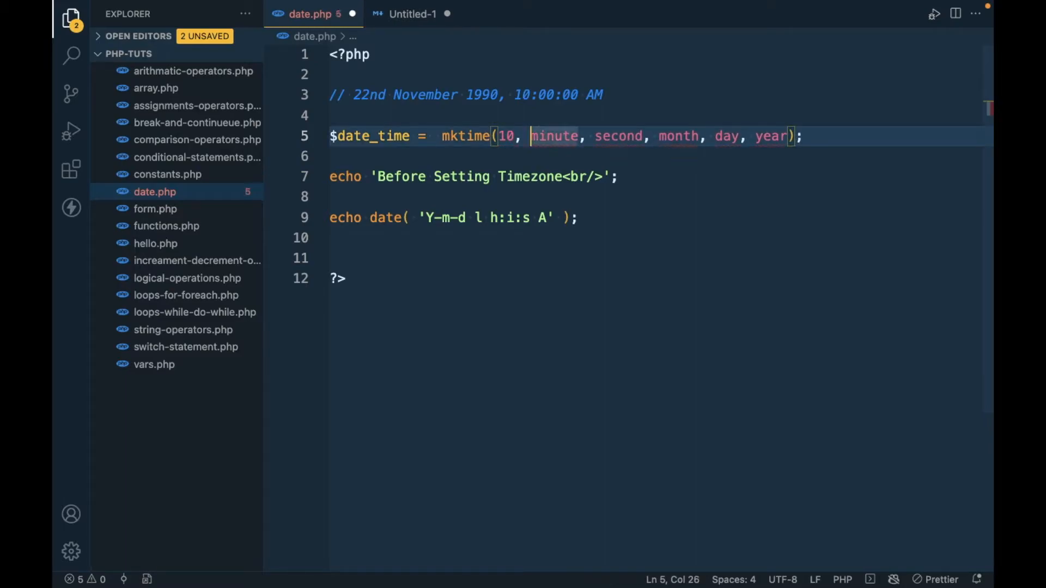
text(00)
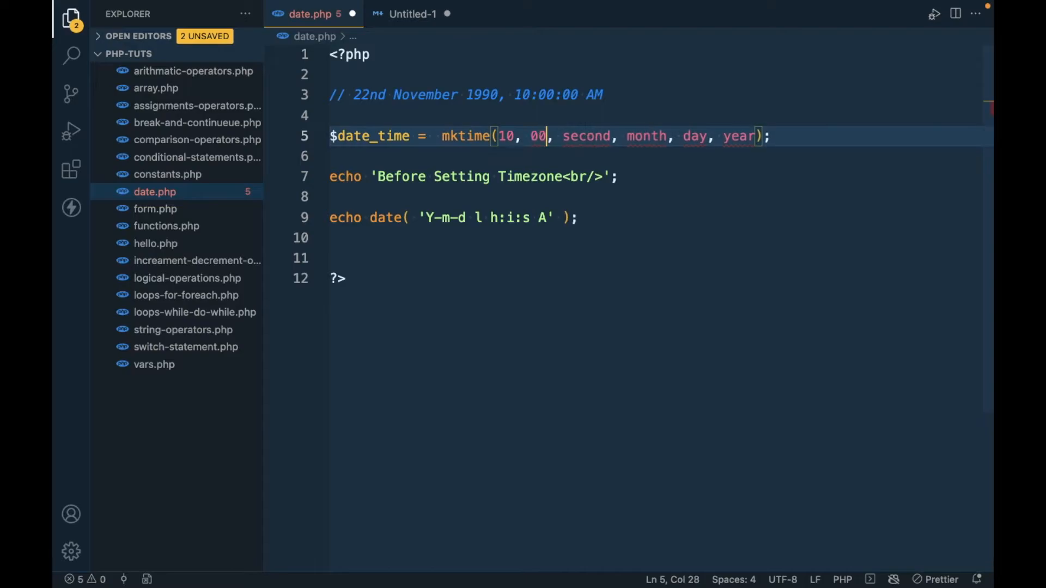
double_click(586, 136)
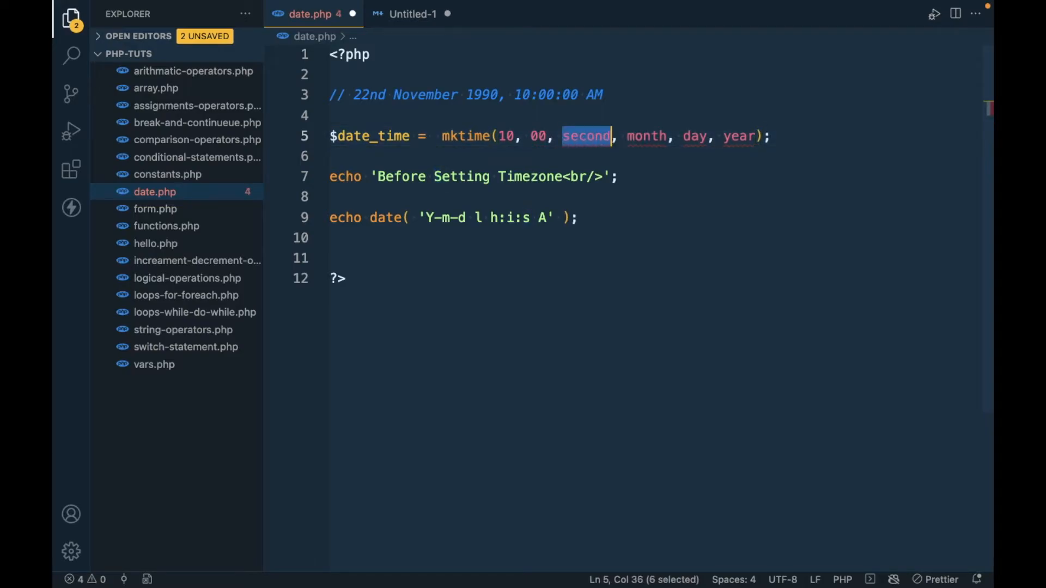
text(00)
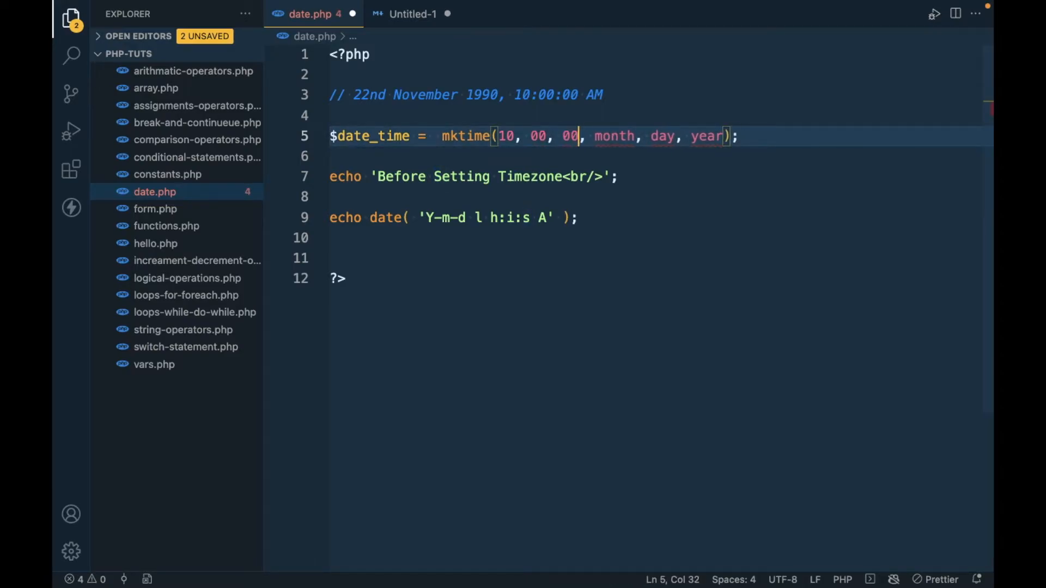
double_click(614, 136)
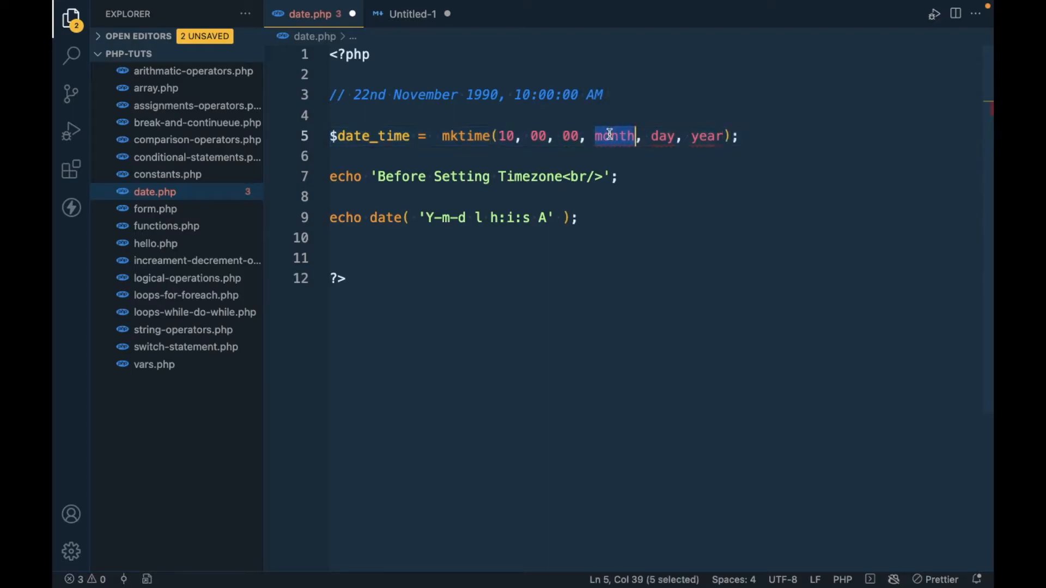
text(1)
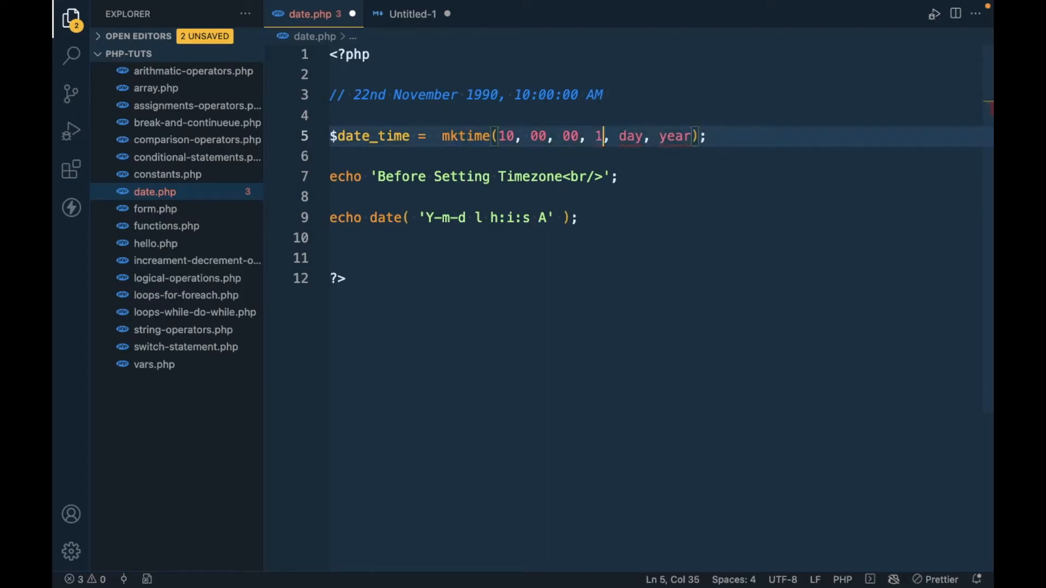
text(1)
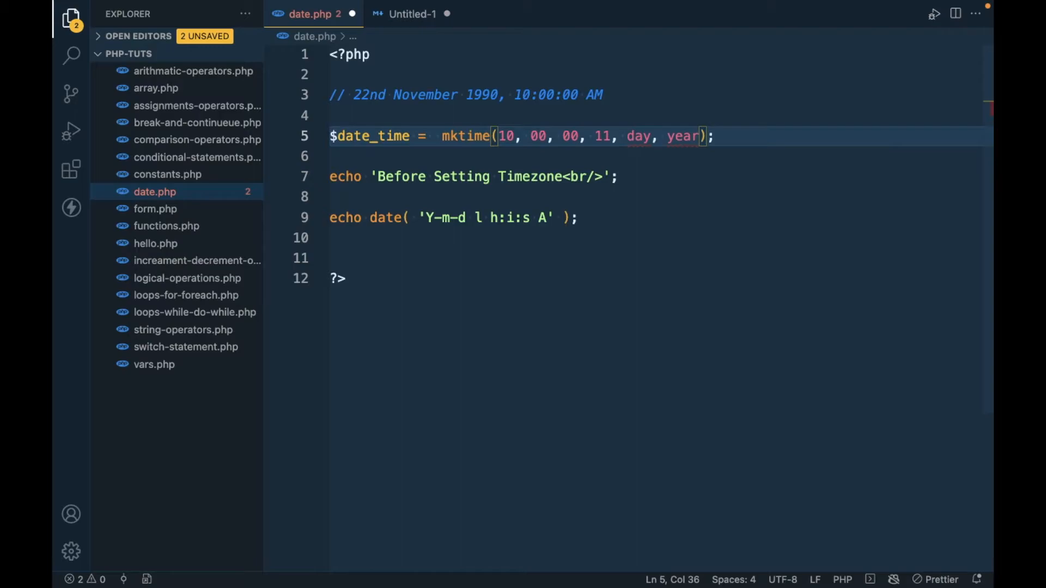
mouse_move(642, 135)
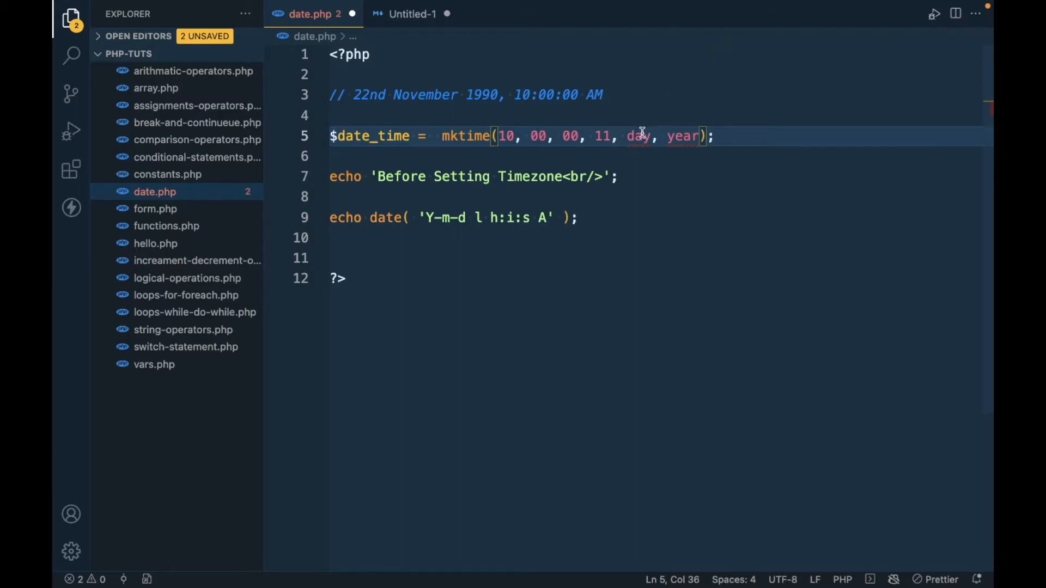
text(22)
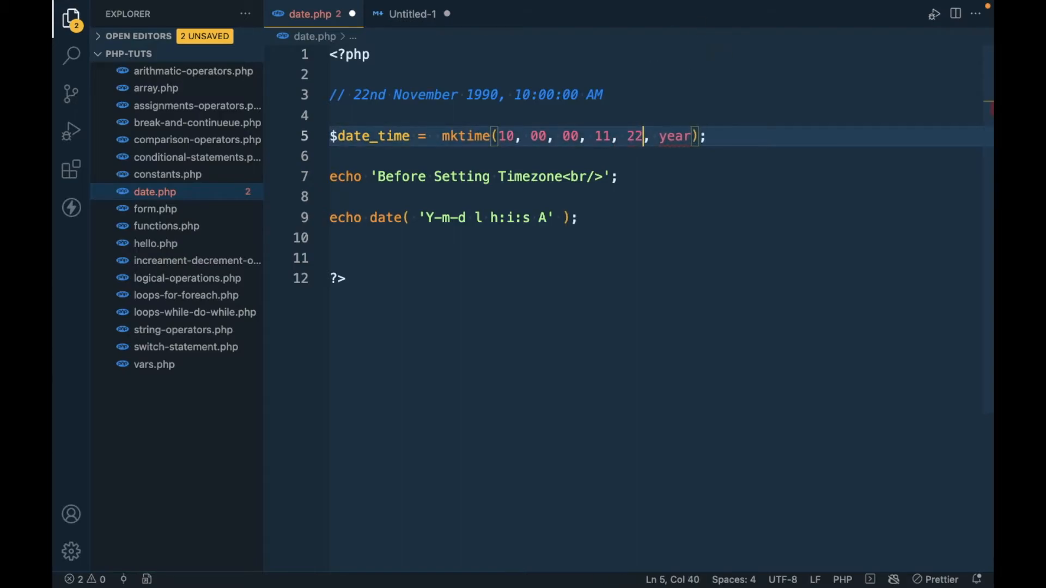
double_click(674, 136)
text(199)
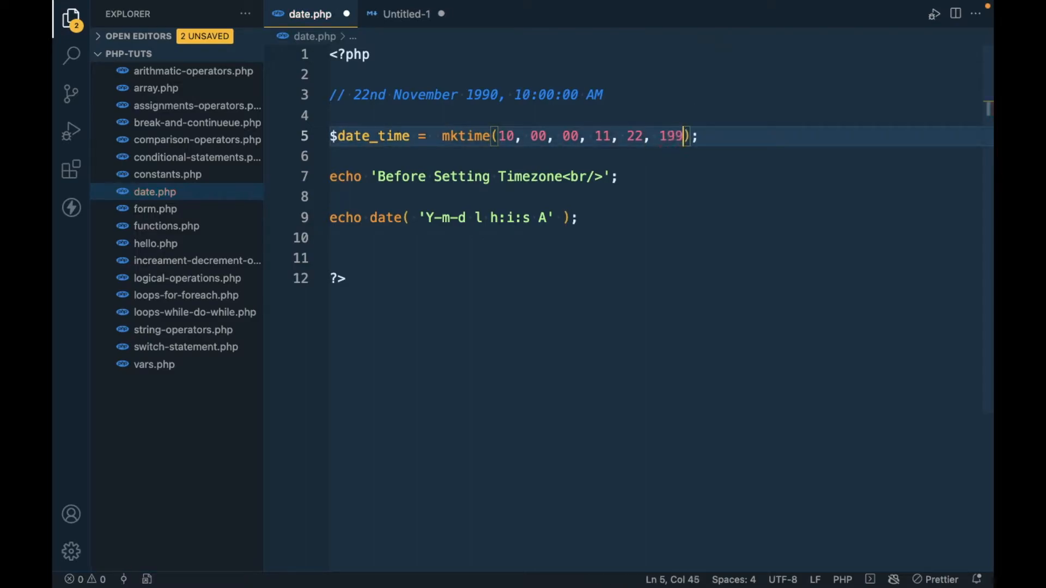
text(0)
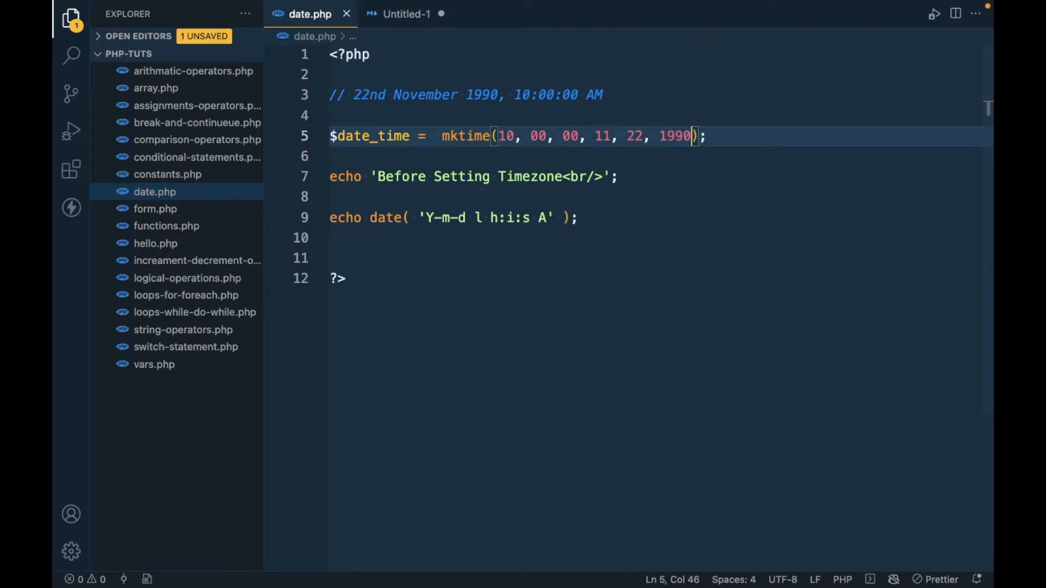
double_click(370, 136)
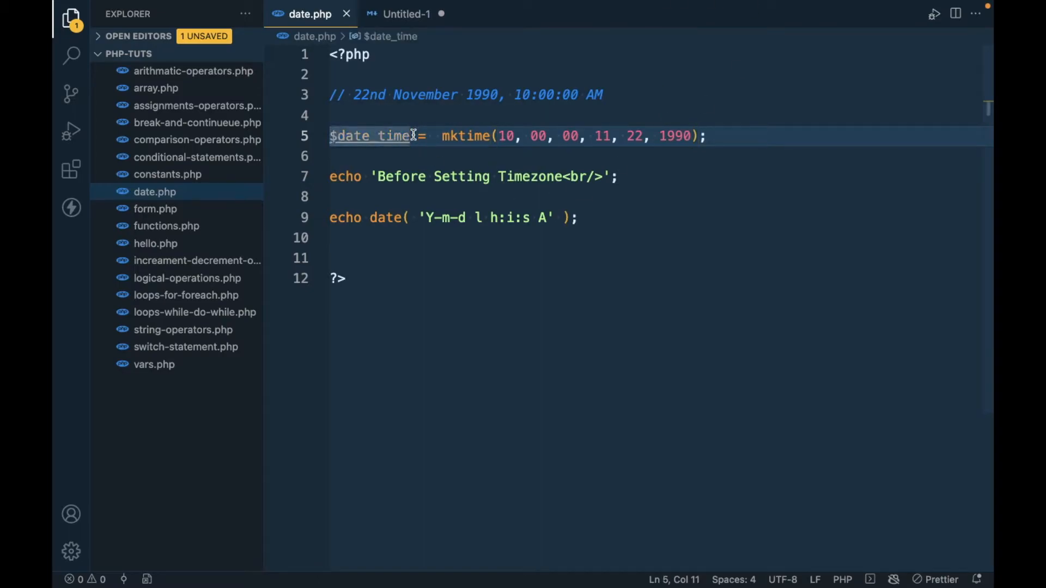
double_click(370, 136)
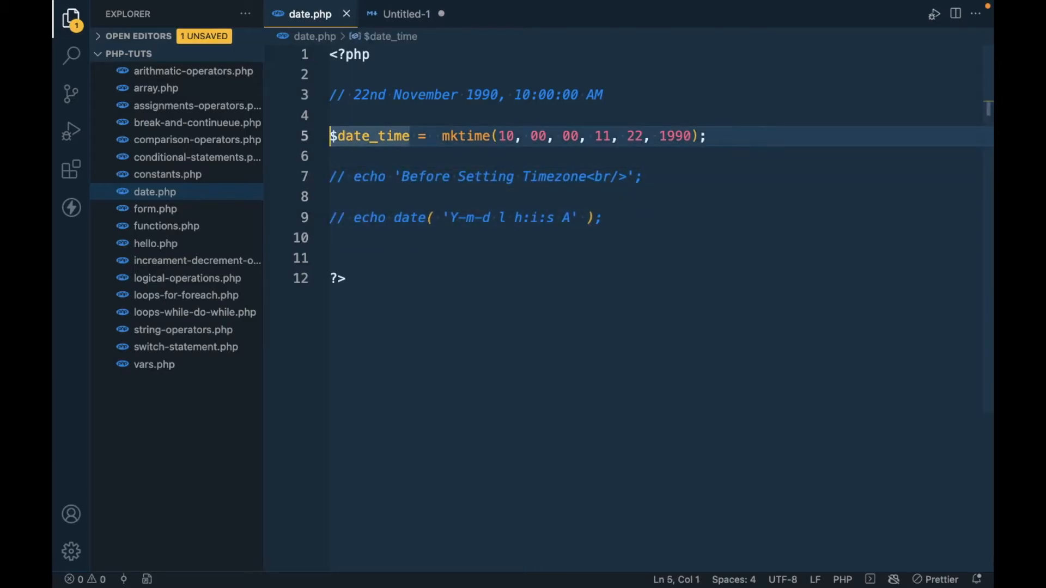
Echo $date_time and load localhost:8888/php-tuts/date.php in Chrome to see 659268000
text(echo)
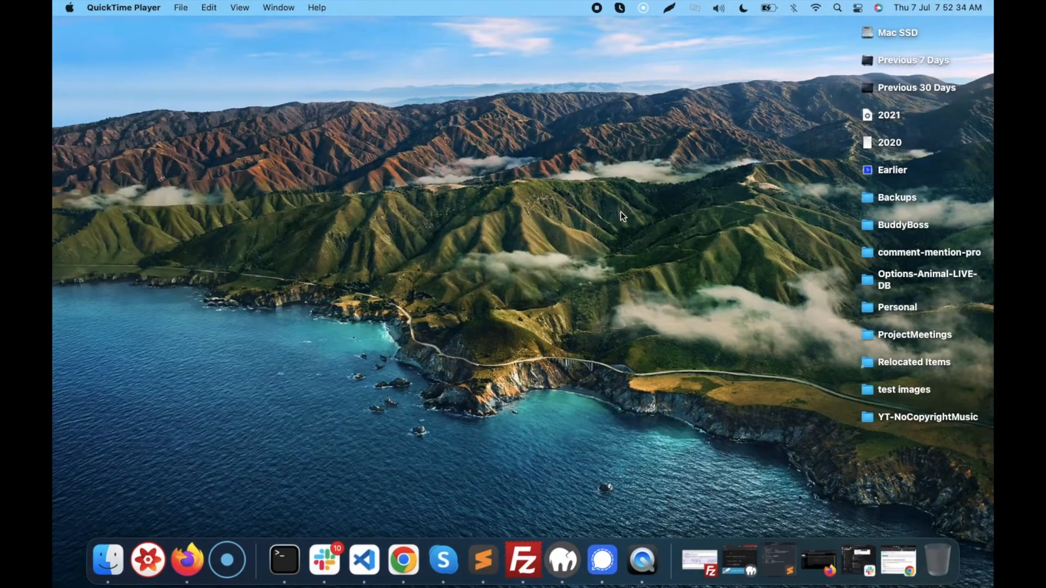
click(402, 558)
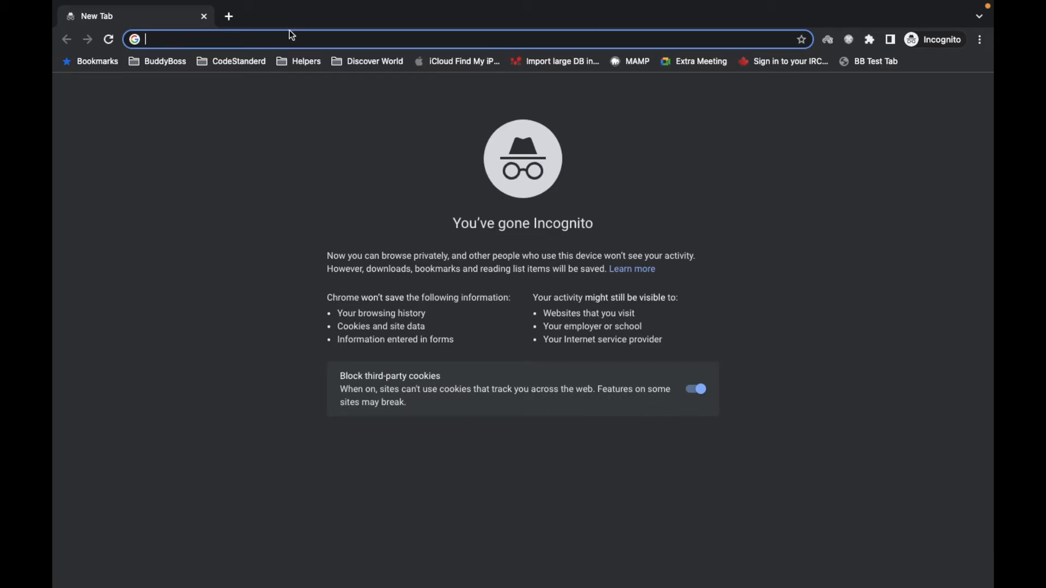
text(localhost:8888)
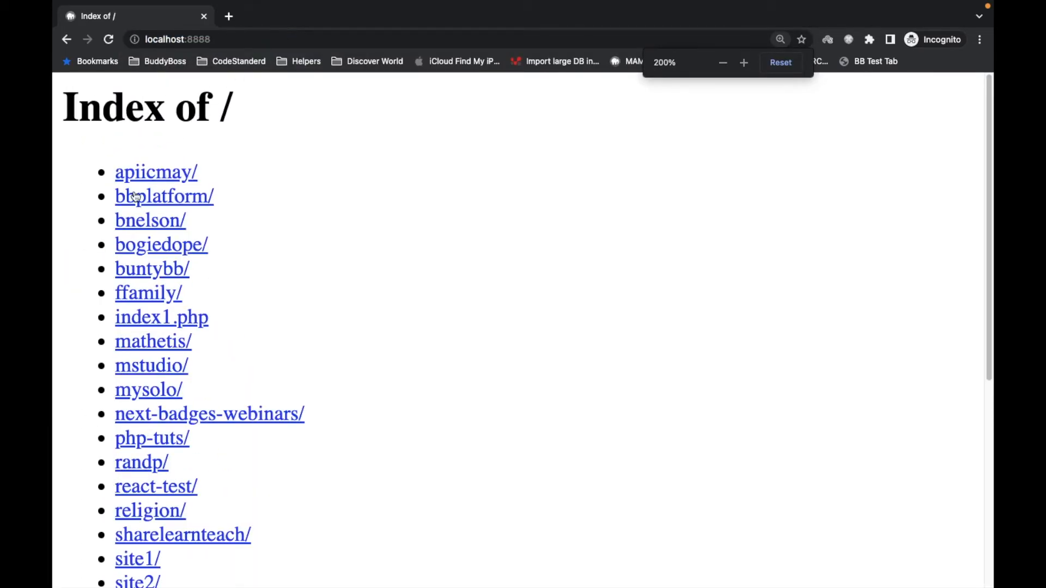
scroll(down, 3)
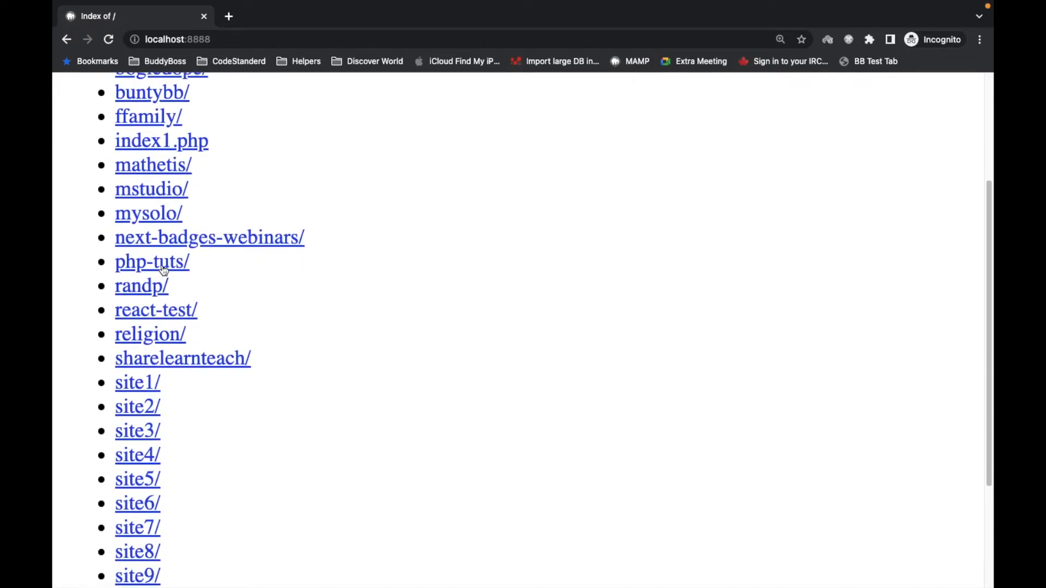
click(152, 260)
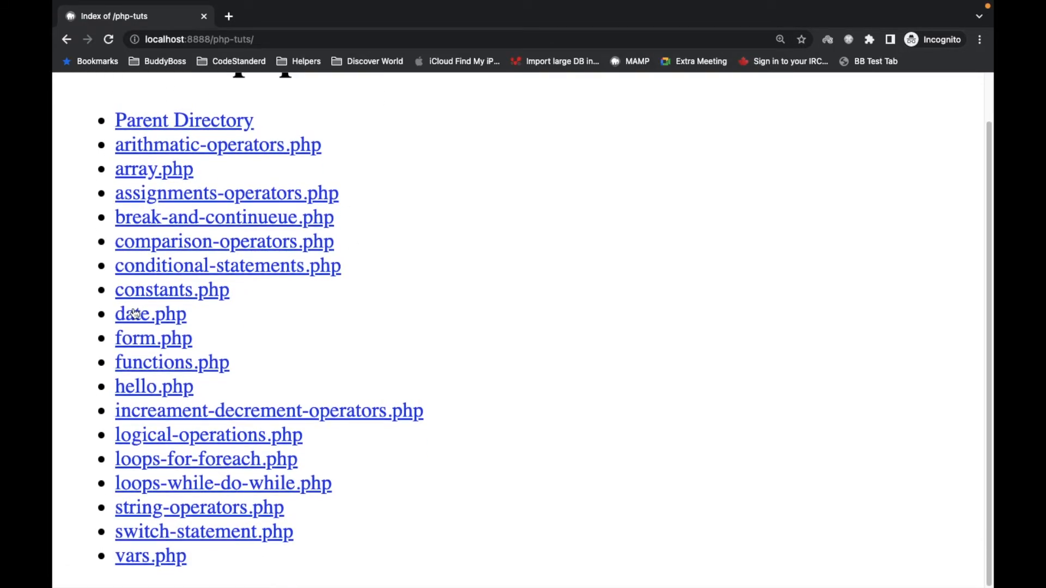
click(150, 313)
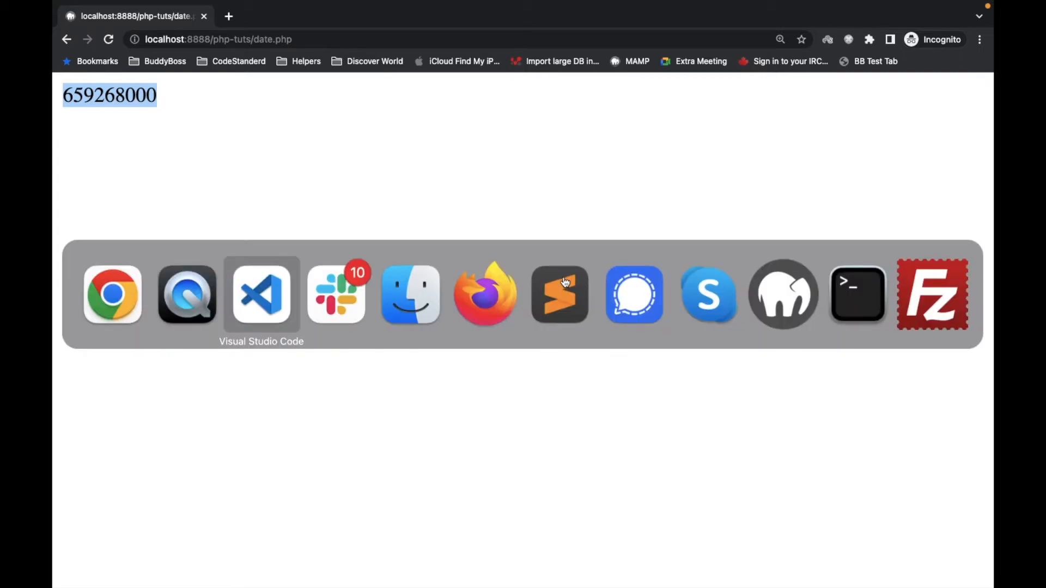
click(261, 294)
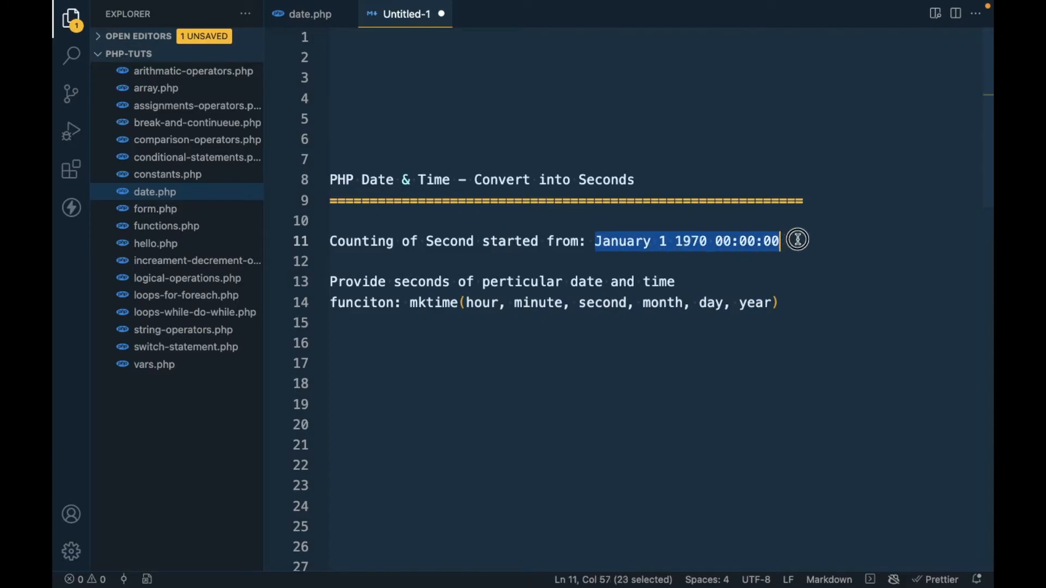
Uncomment the date output and print $date_time with the format 'd-M-Y l h:i:s A'
click(310, 13)
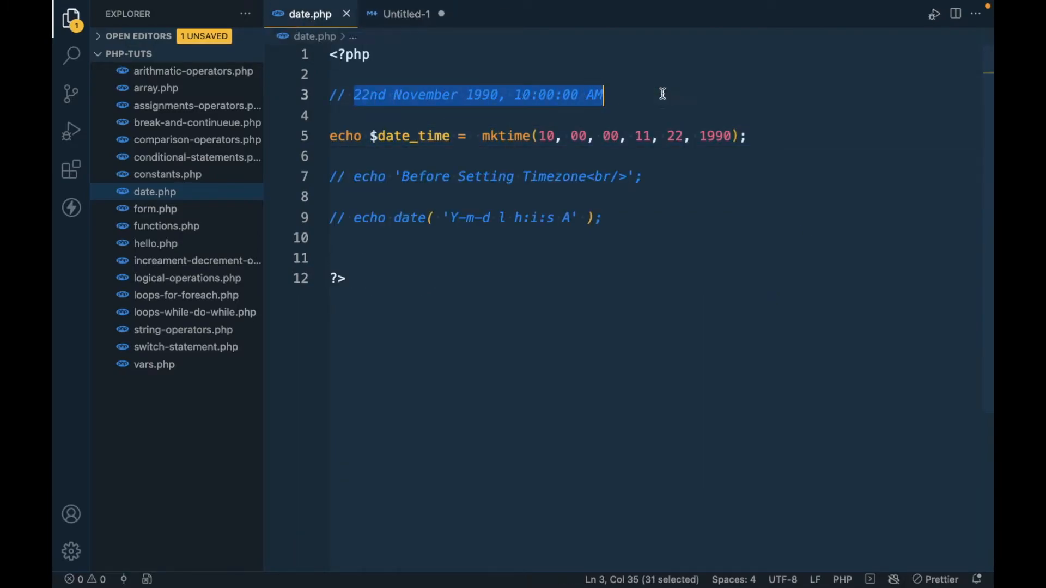
mouse_move(409, 136)
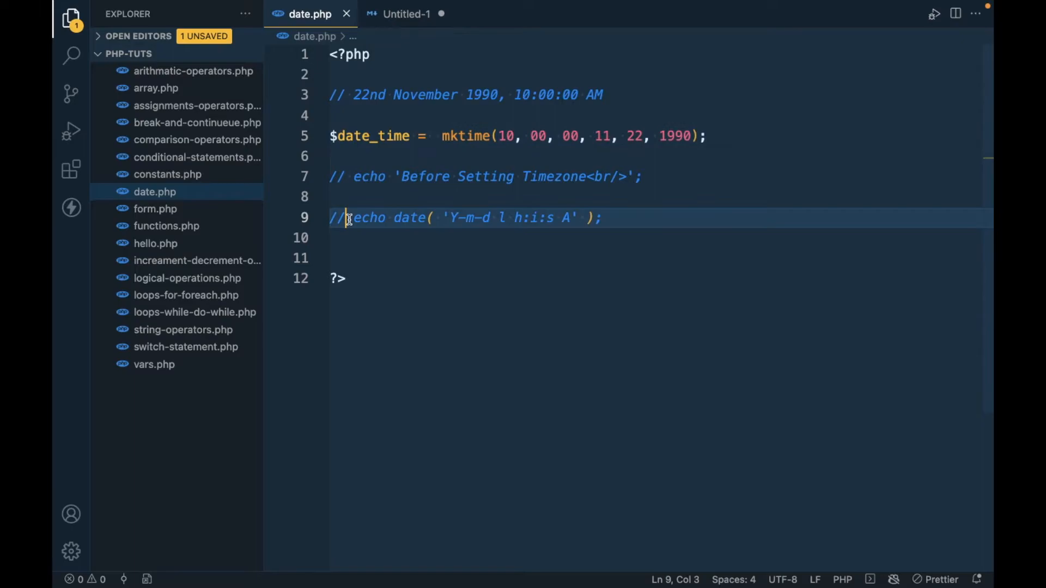
key(Backspace)
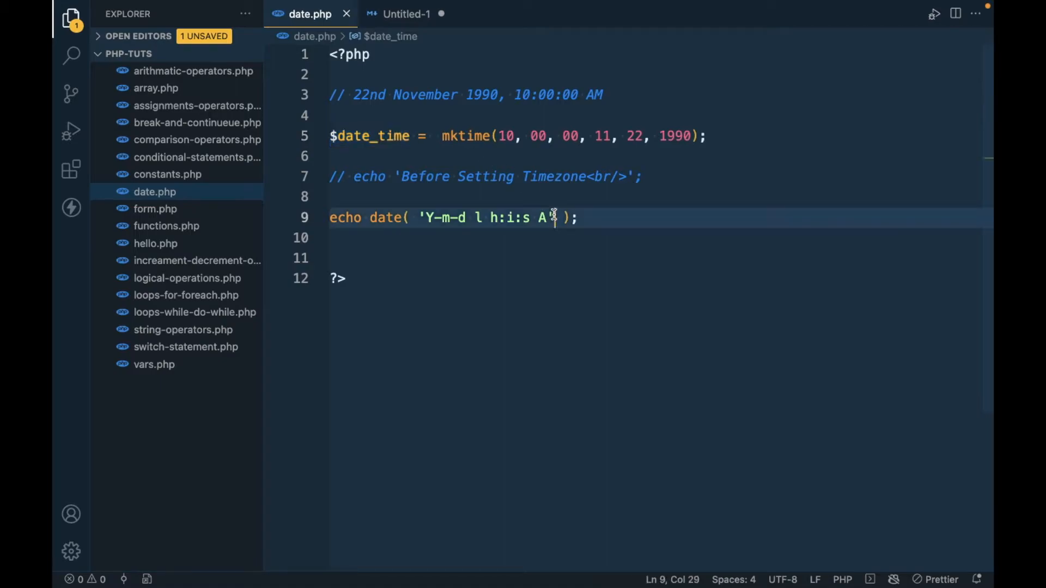
text(, $date_time)
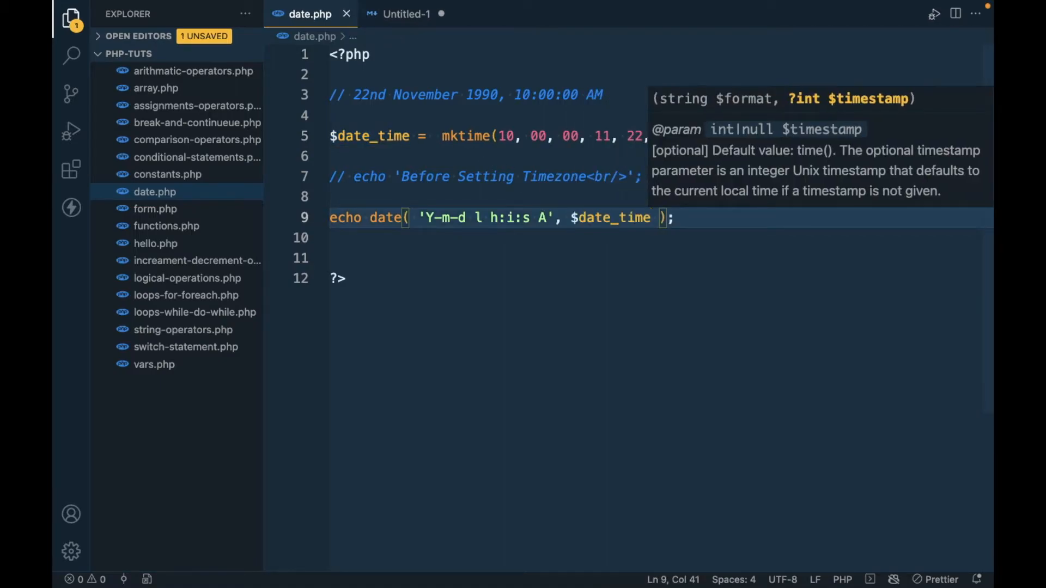
click(497, 238)
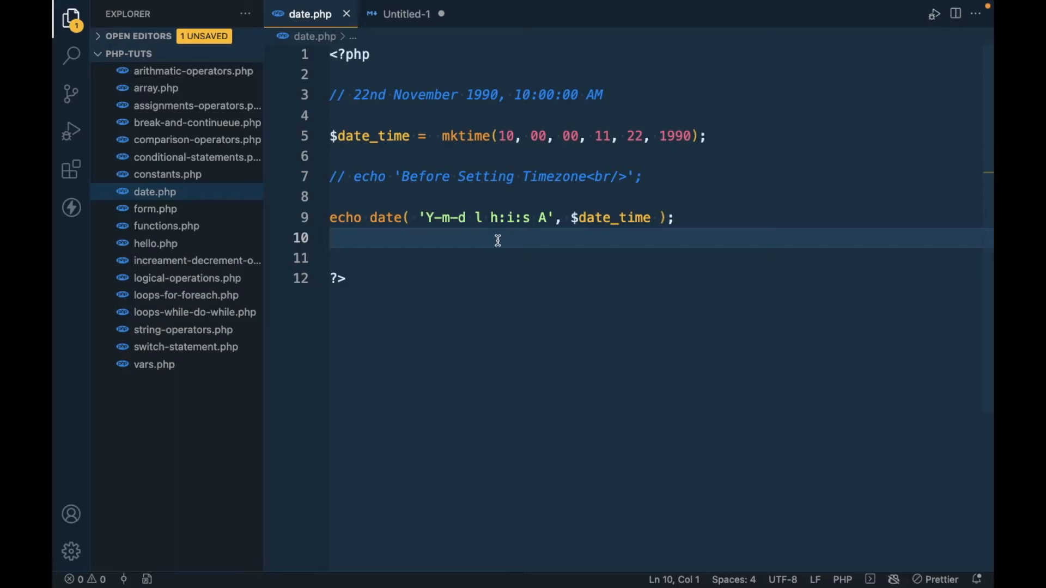
mouse_move(455, 223)
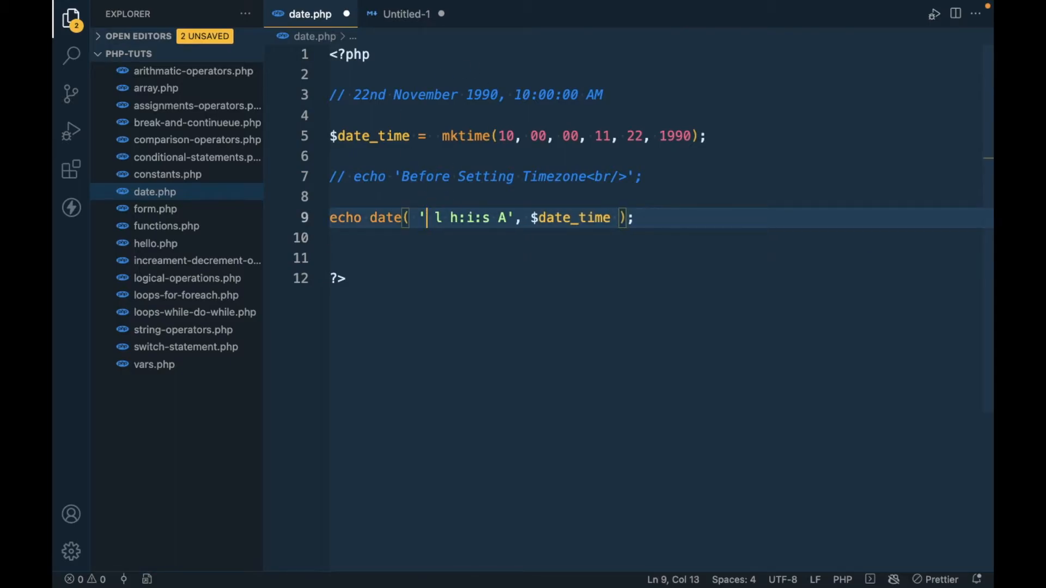
text(d)
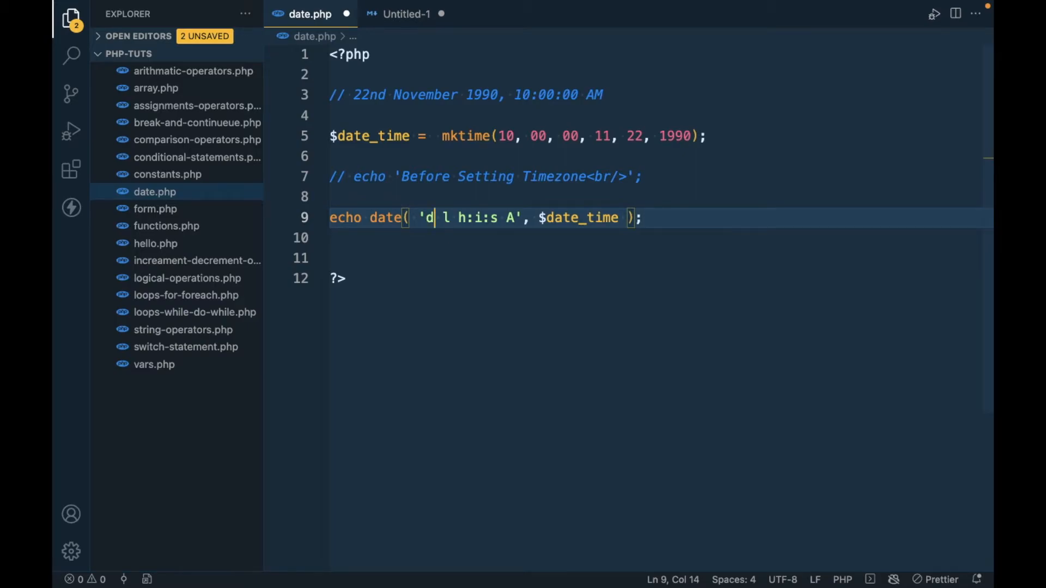
text(-m-Y)
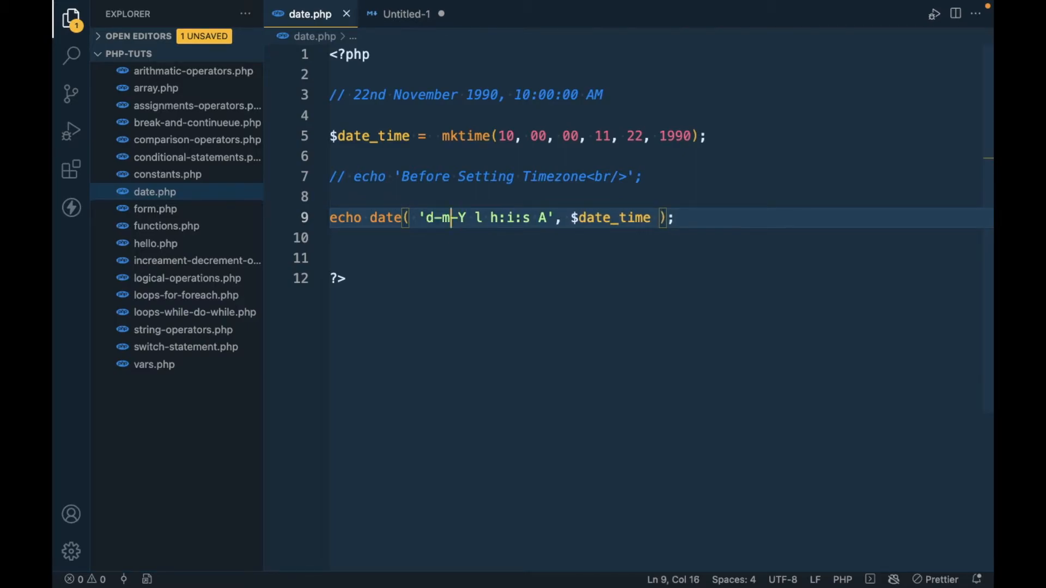
text(M)
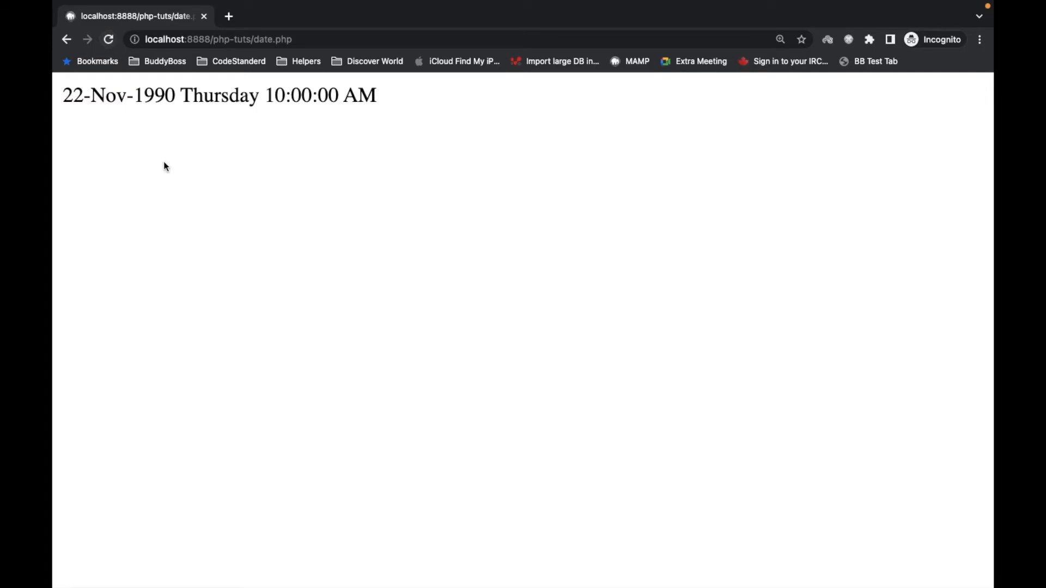
Check 22-Nov-1990 Thursday 10:00:00 AM in Chrome, then drop the weekday l from the format
double_click(73, 95)
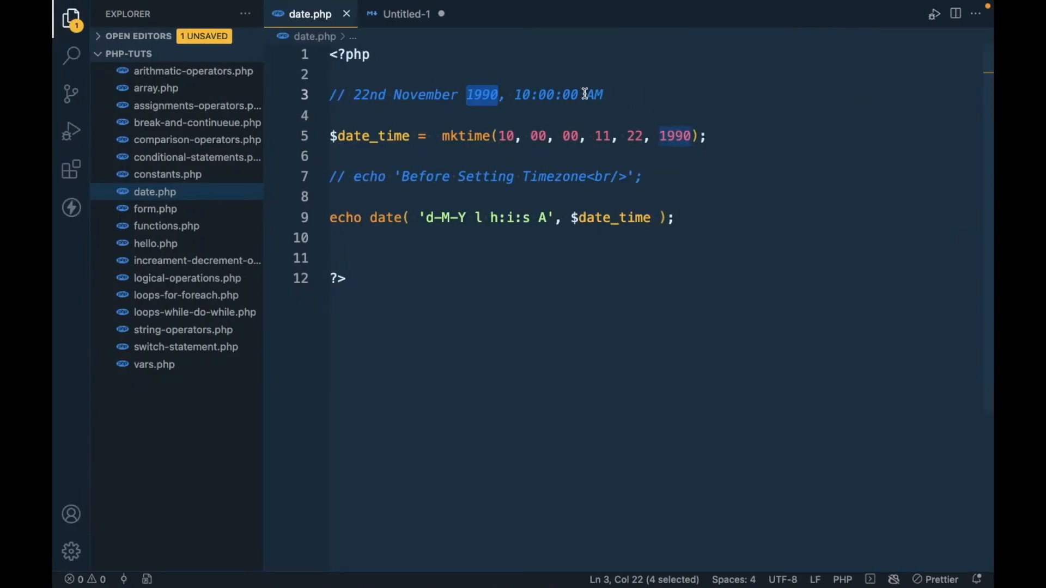
click(480, 218)
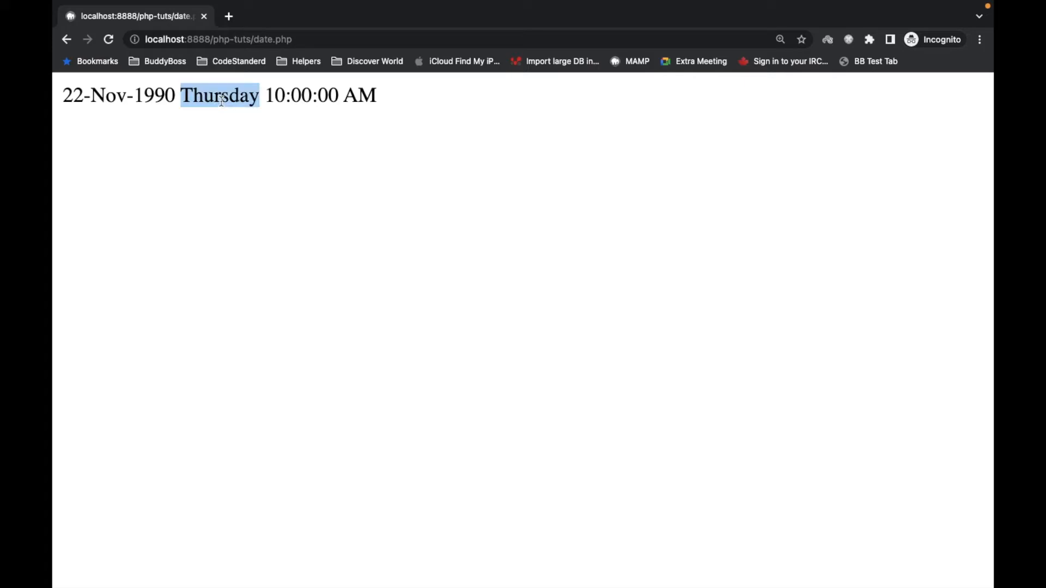
click(109, 39)
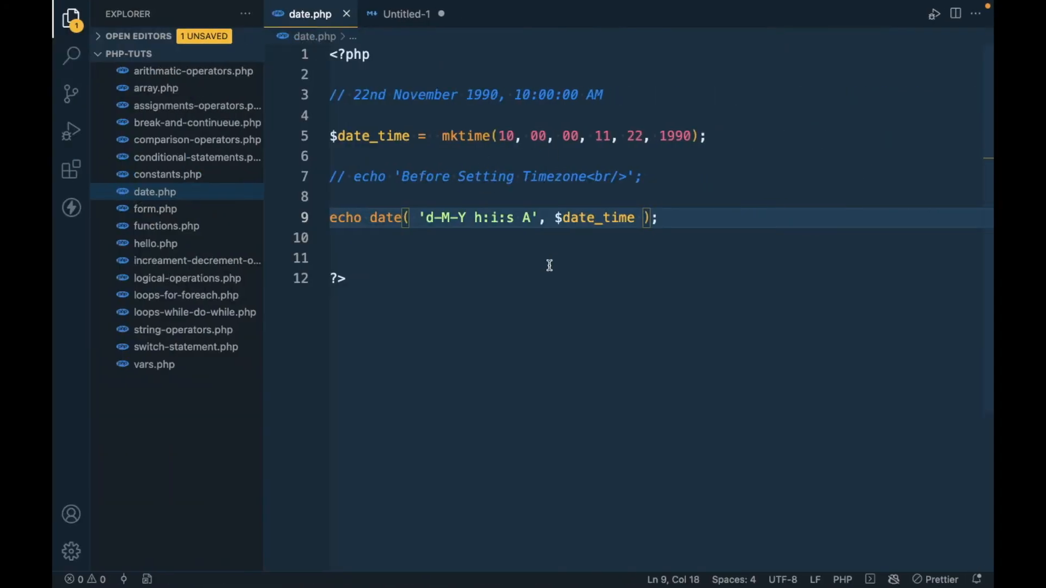
mouse_move(388, 153)
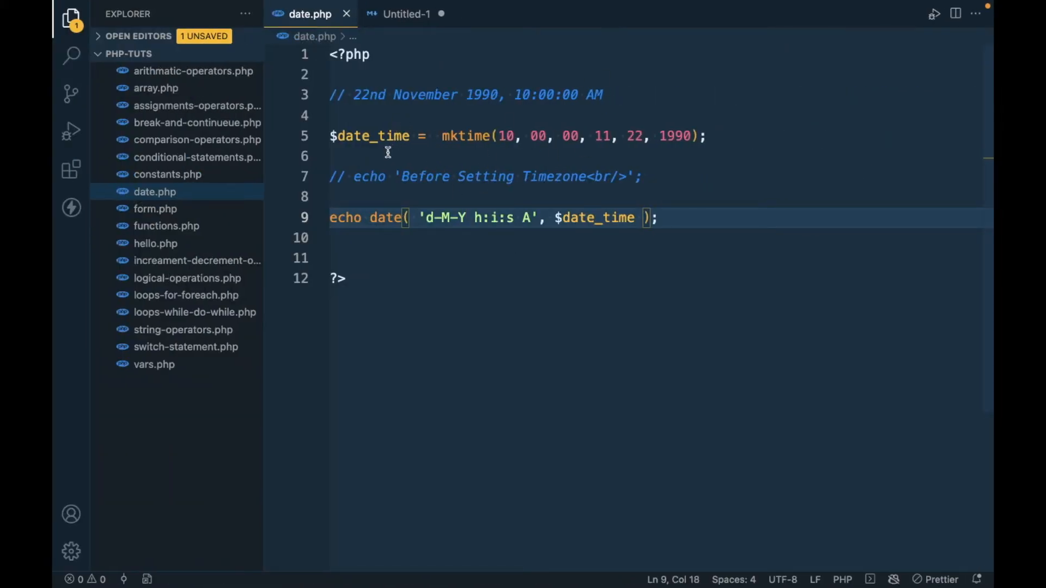
Highlight the mktime call, then the strtotime function and 'seconds' heading in the notes
double_click(465, 136)
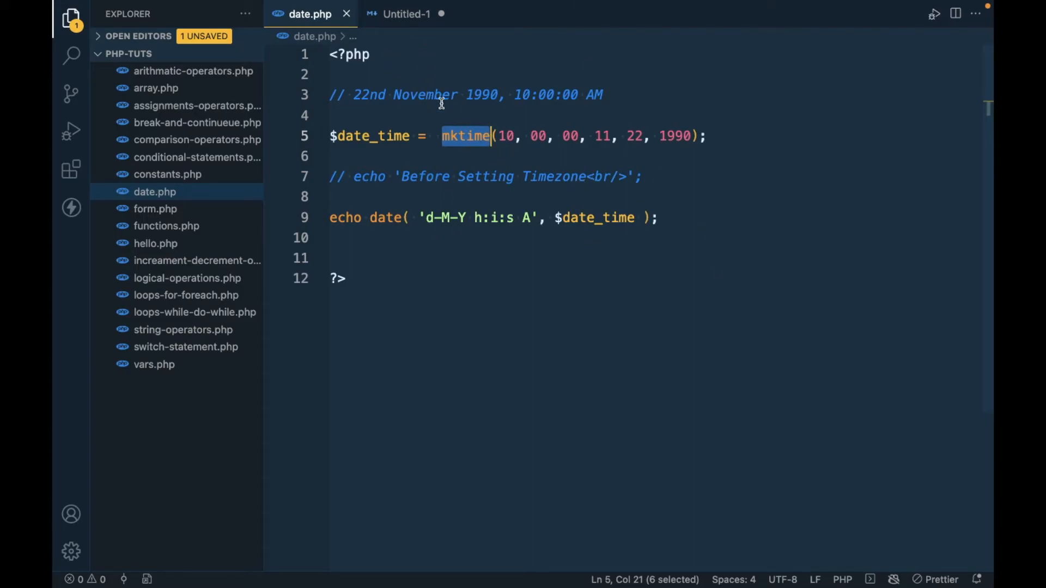
click(406, 13)
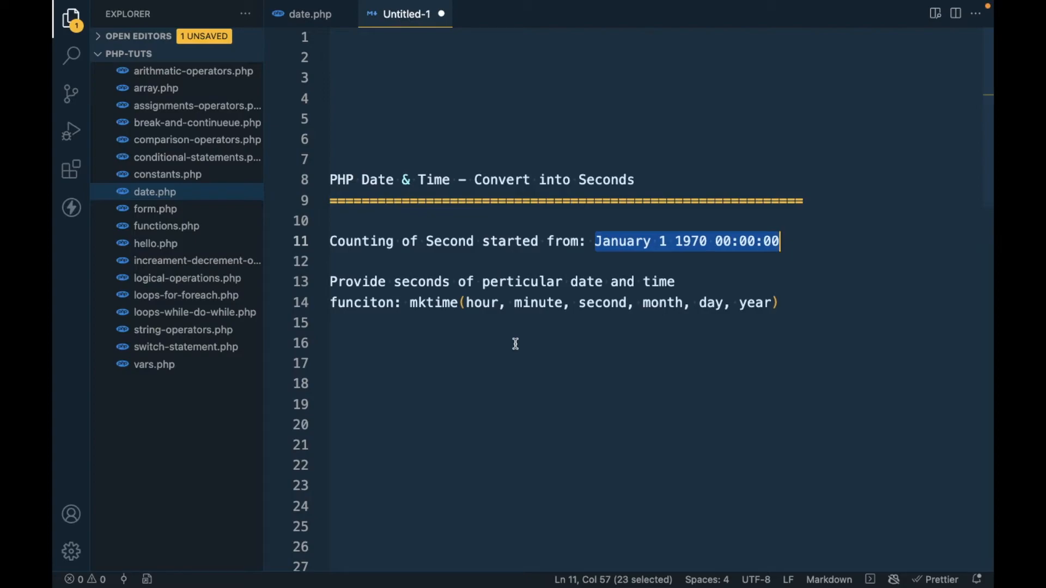
scroll(down, 3)
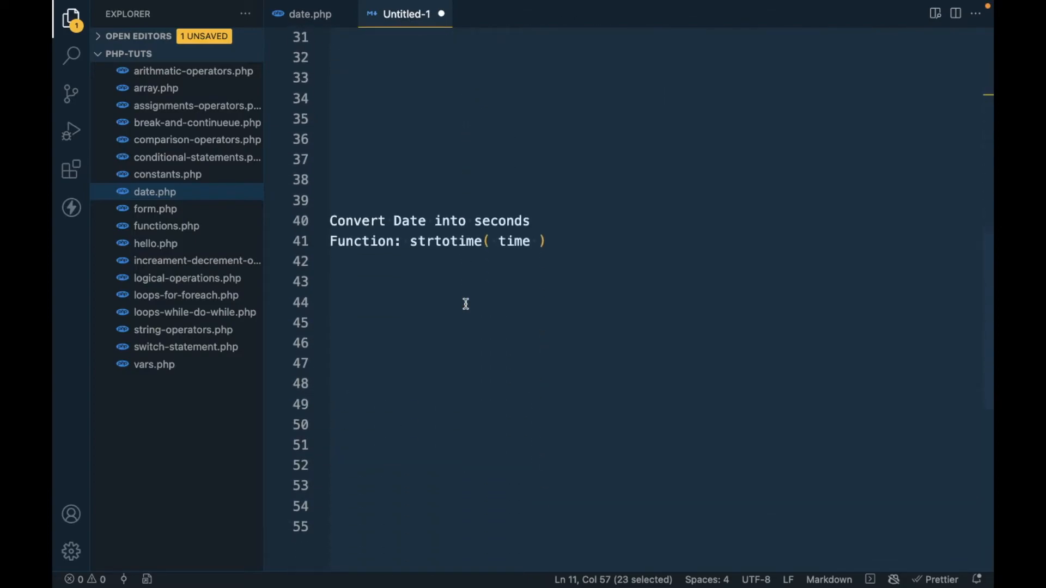
click(436, 241)
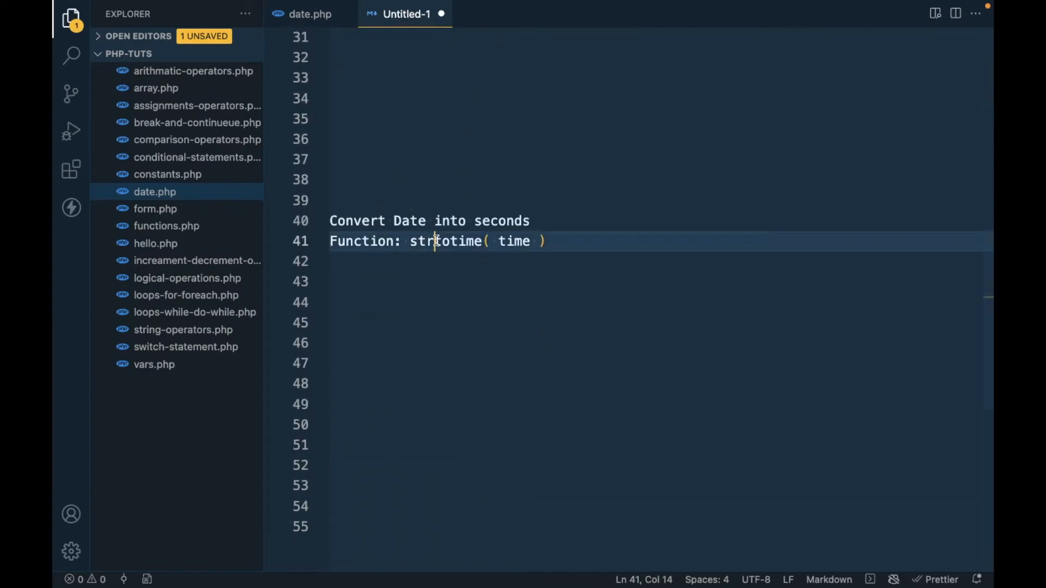
double_click(446, 241)
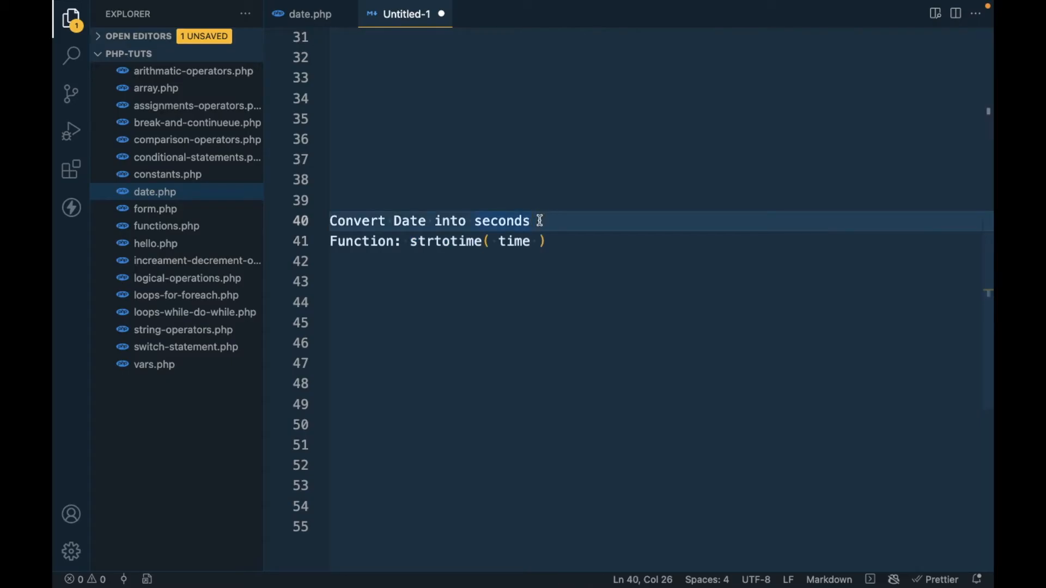
double_click(513, 241)
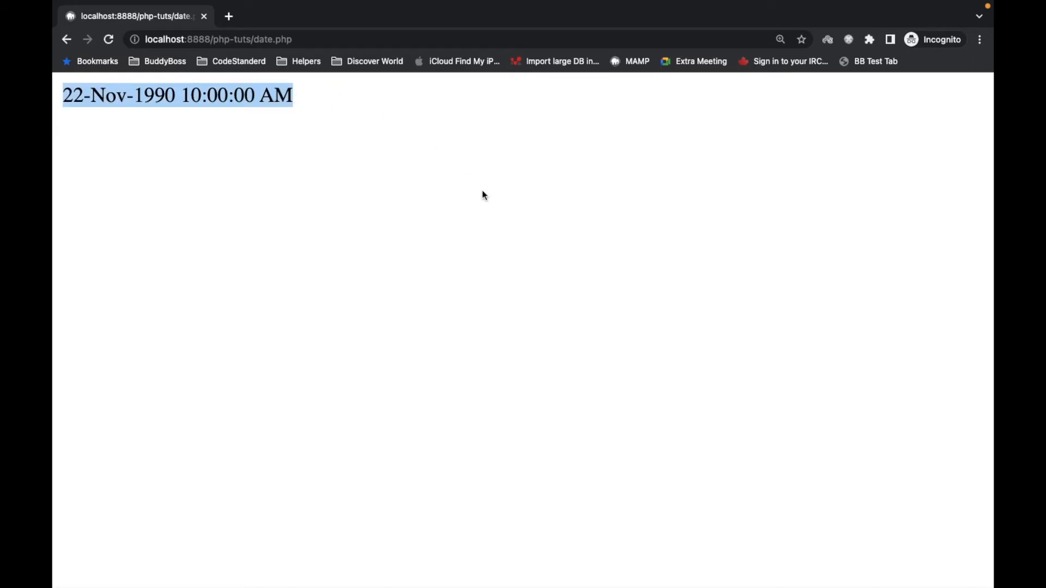
Highlight the printed date 22-Nov-1990 10:00:00 AM in Chrome and strtotime in the notes again
double_click(190, 94)
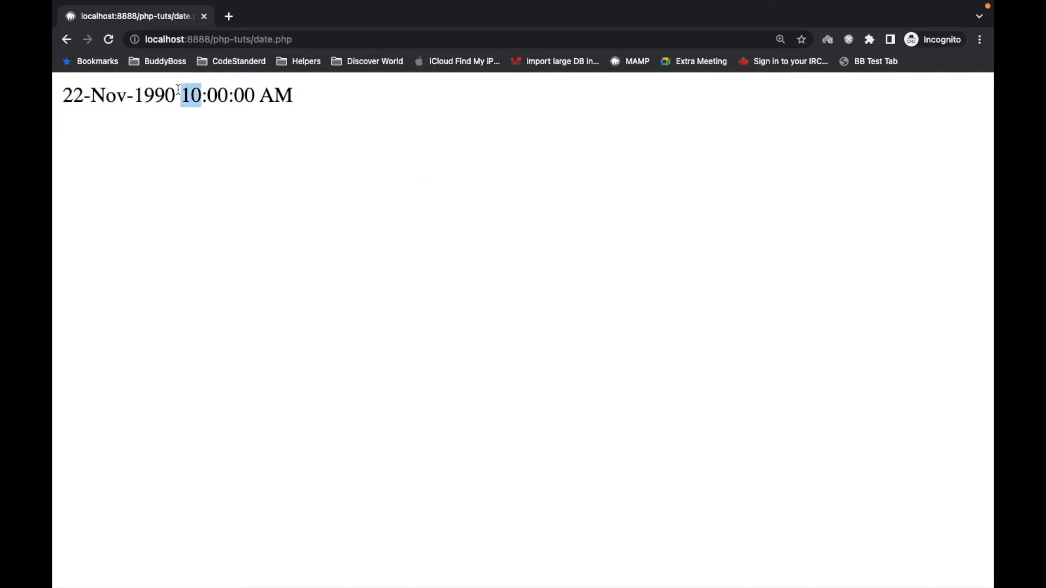
triple_click(177, 96)
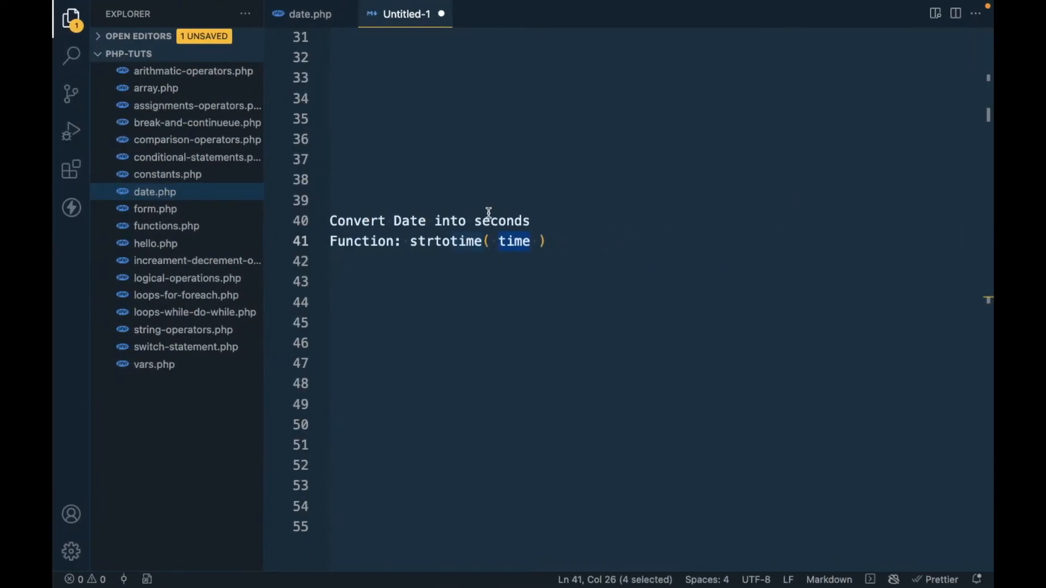
double_click(442, 241)
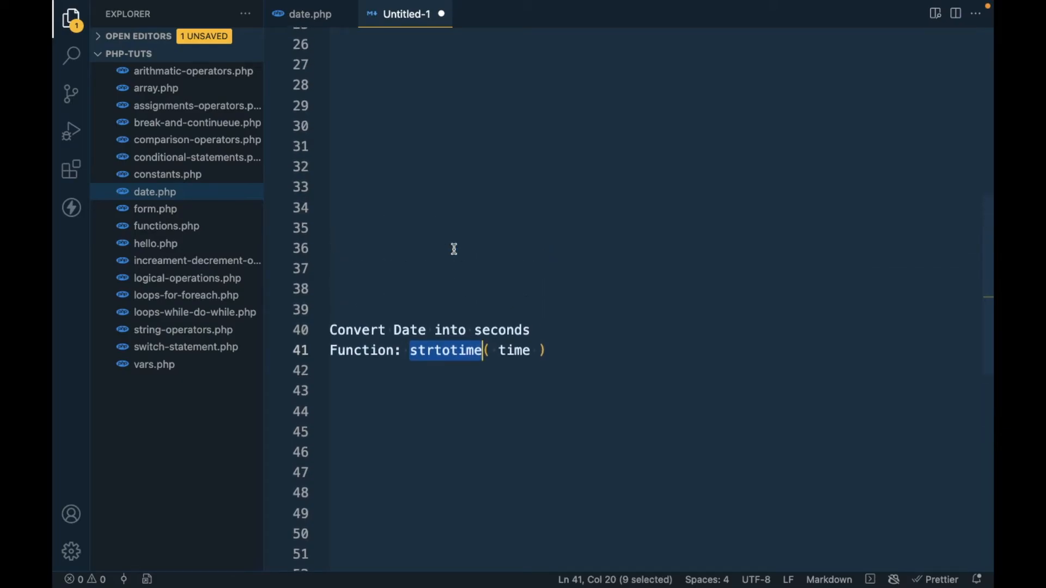
Store the formatted date in $birth_date = date(...) instead of echoing it directly
click(310, 13)
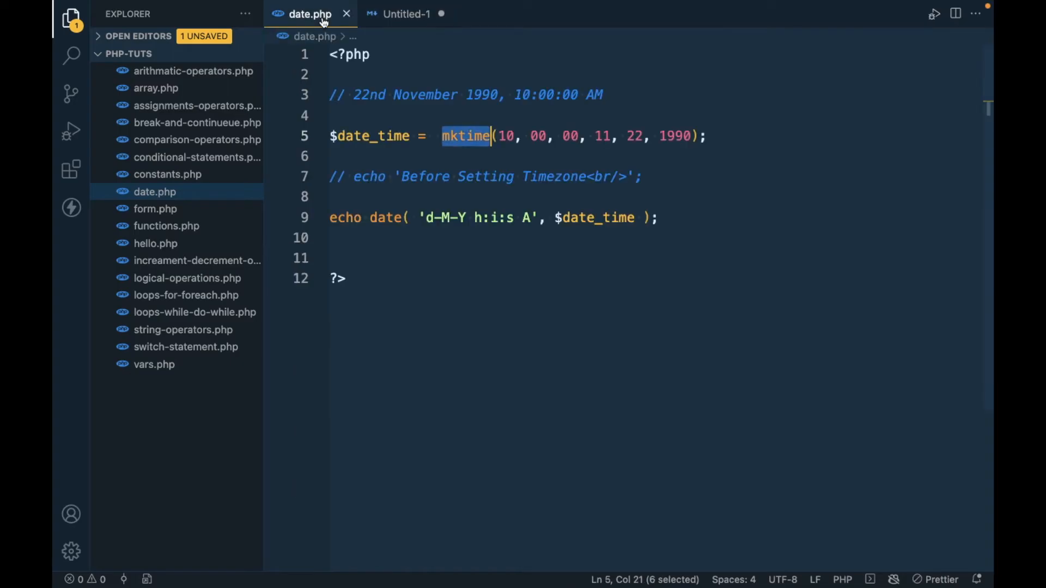
text(echo)
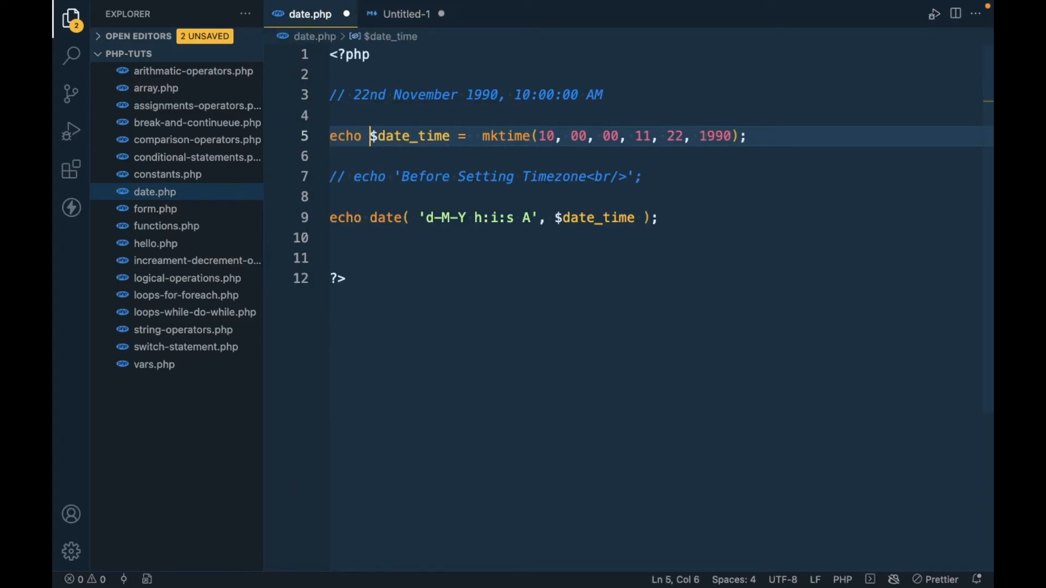
text(echo '<br/>';)
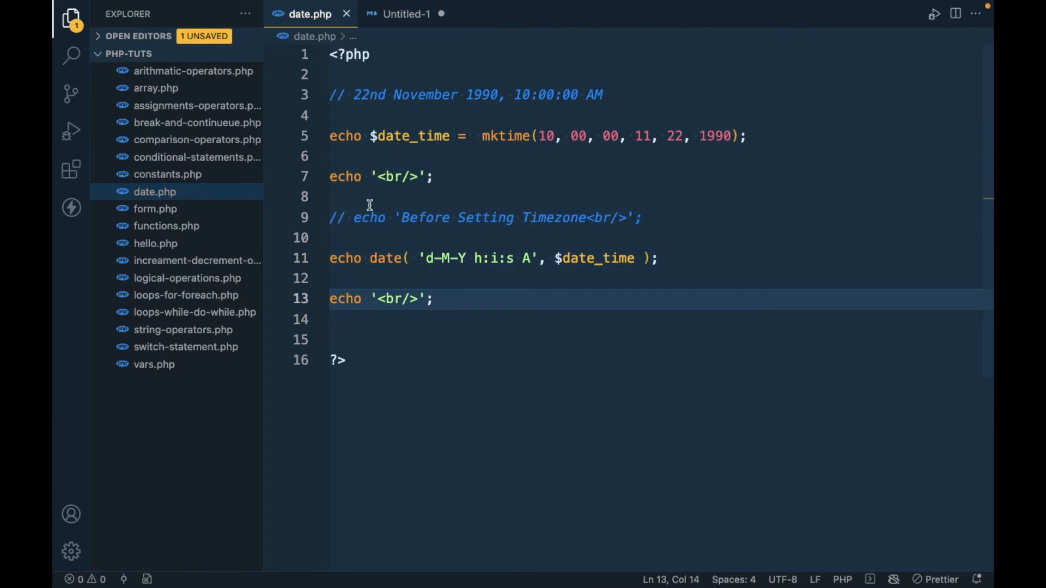
double_click(345, 259)
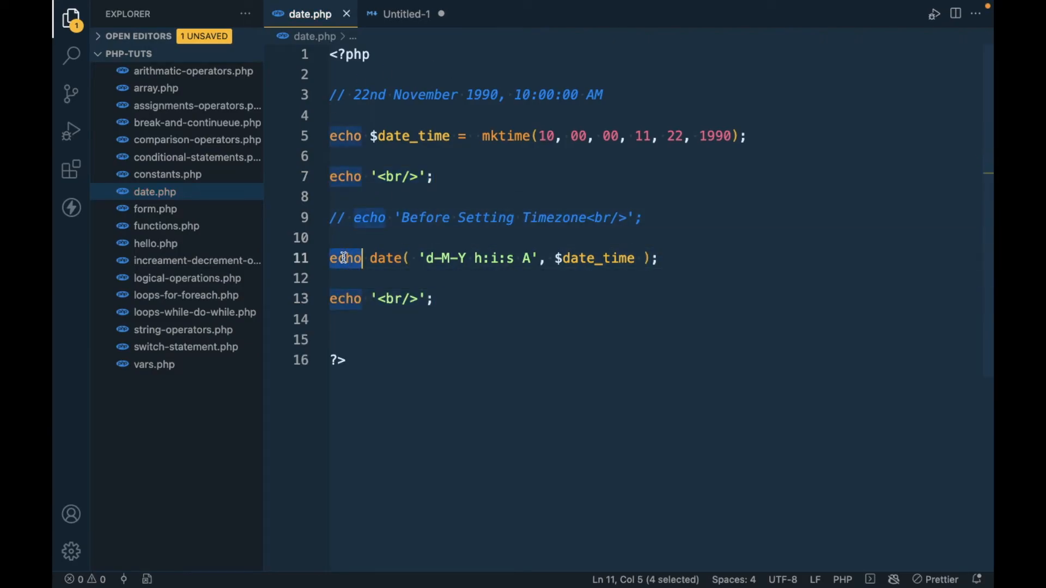
text($)
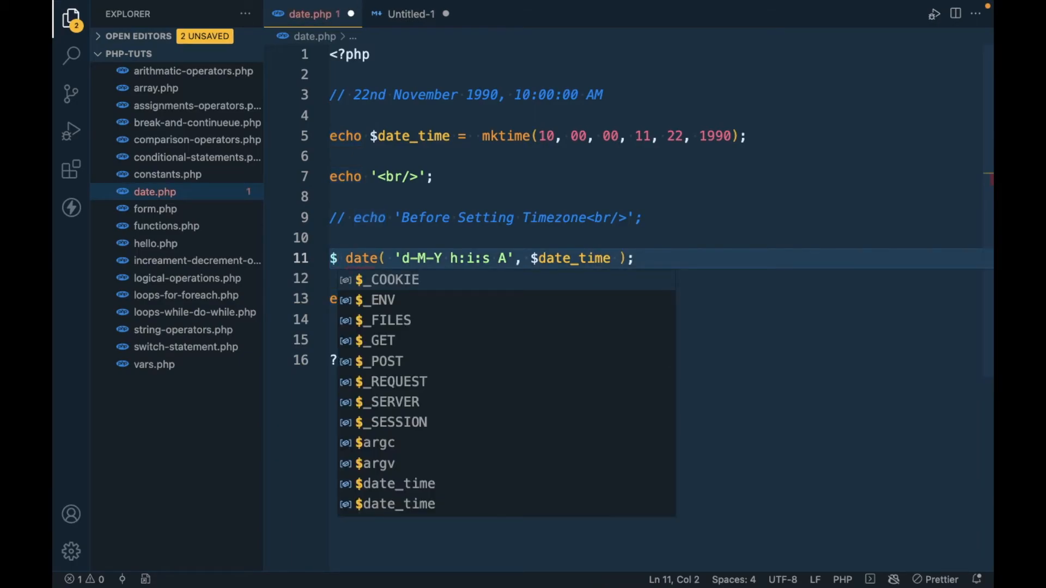
text(birth)
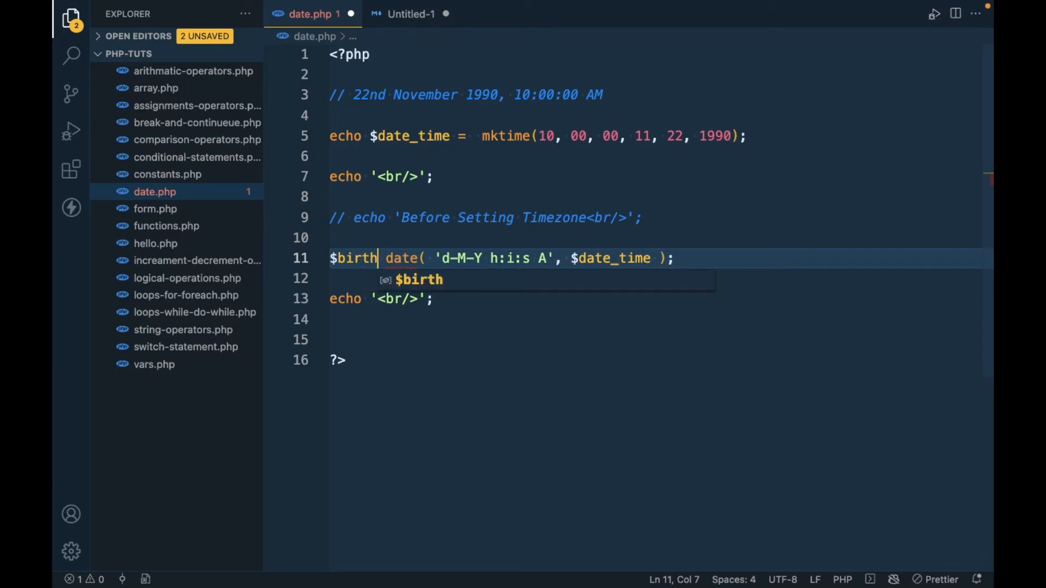
text(_date =)
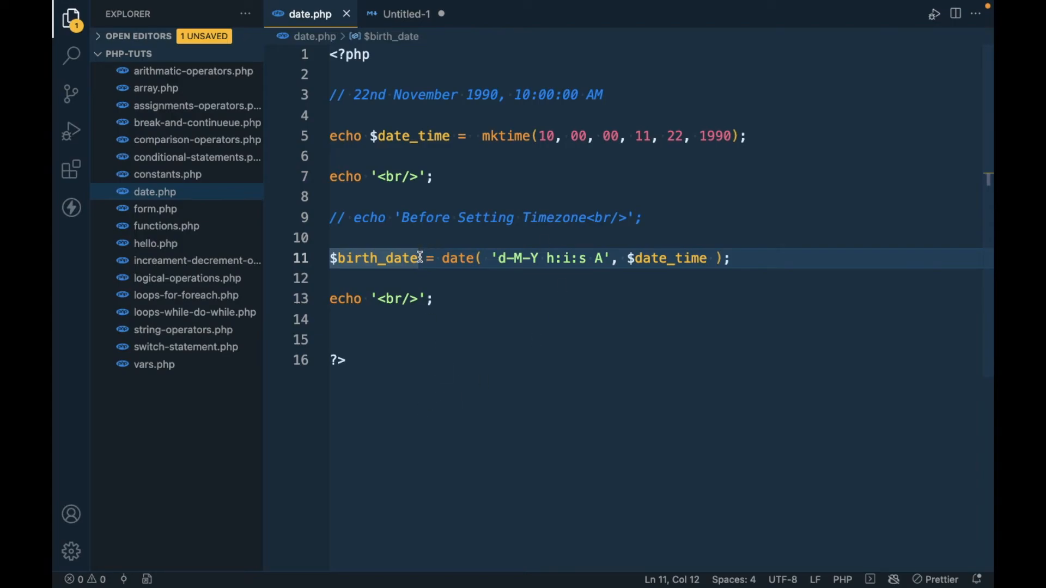
Add echo $birth_date; below the assignment
click(730, 259)
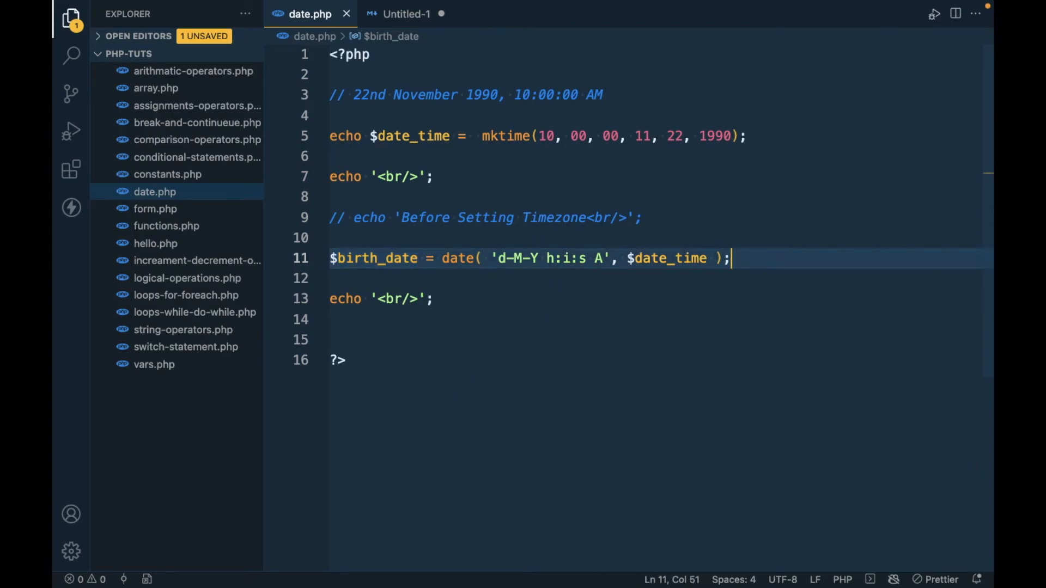
text(echo $birth_date;)
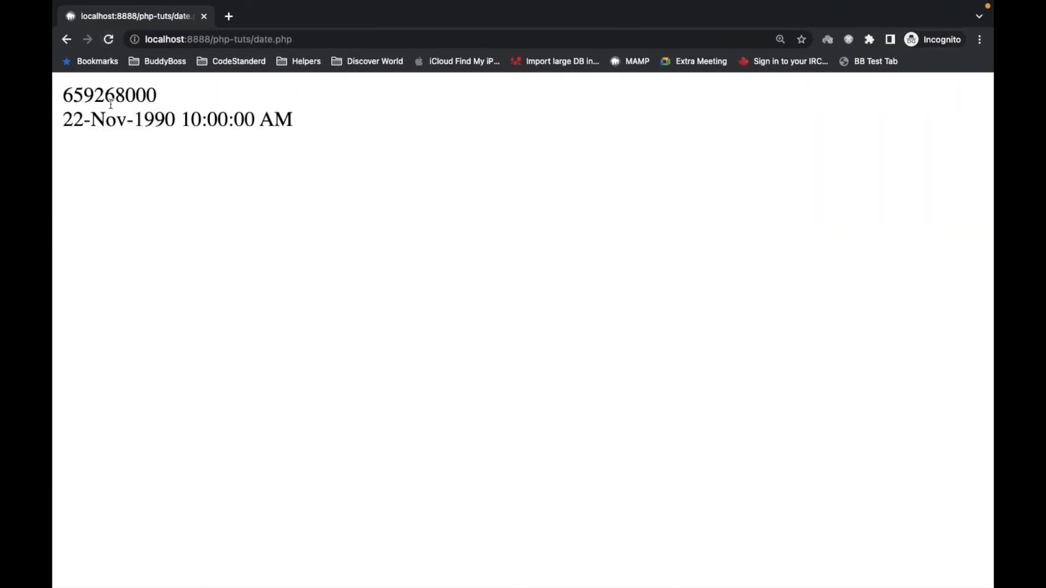
Point out $birth_date in the code and the strtotime( time ) signature in the notes, ending on date.php
drag(63, 95, 156, 95)
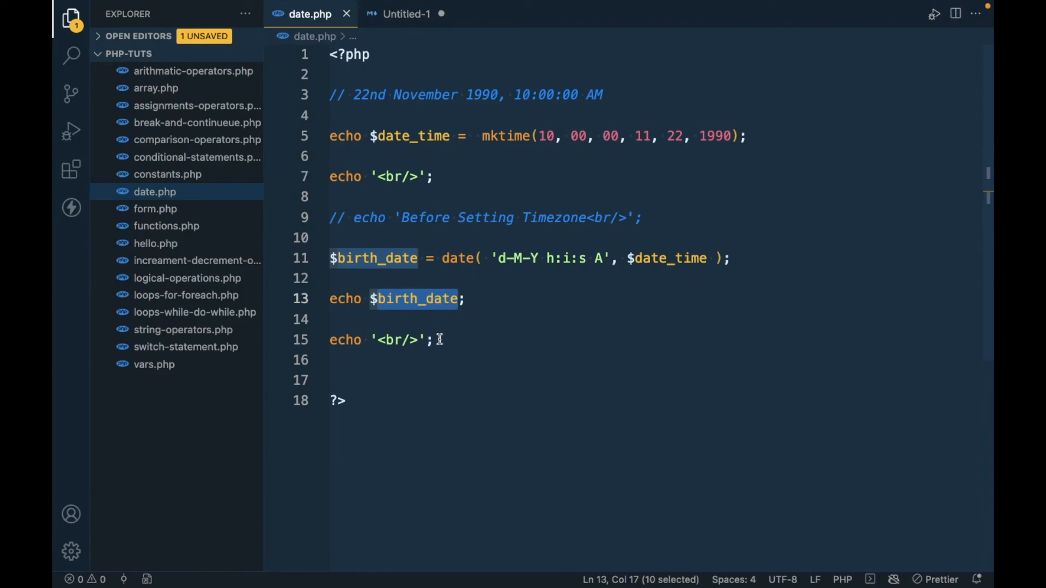
click(497, 259)
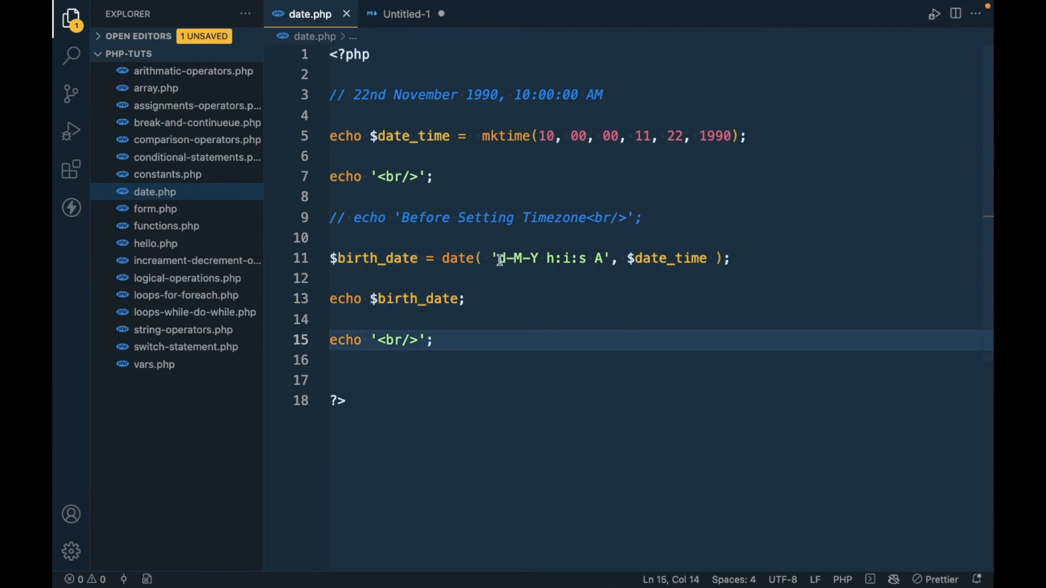
double_click(406, 299)
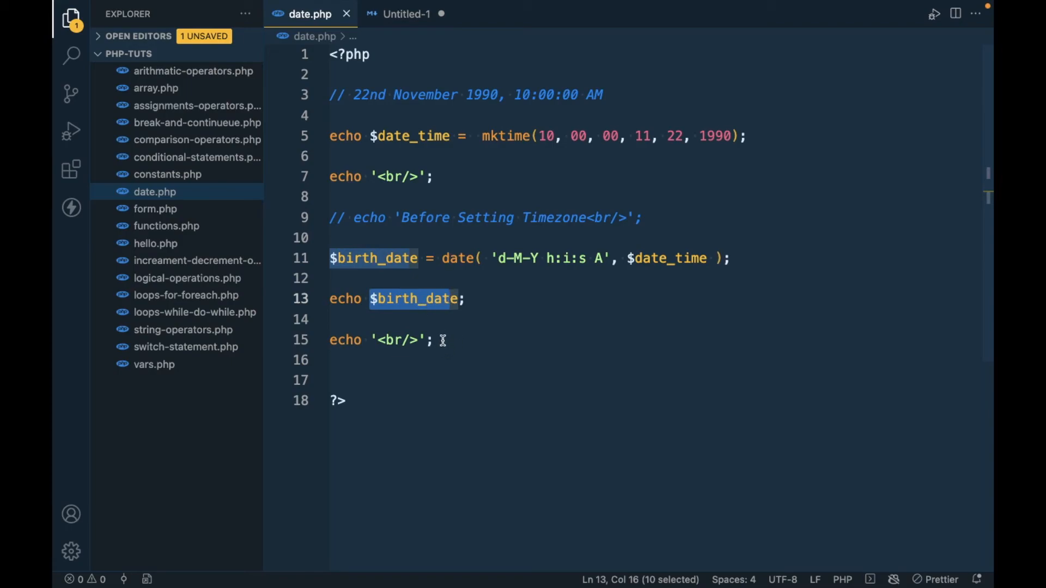
click(405, 13)
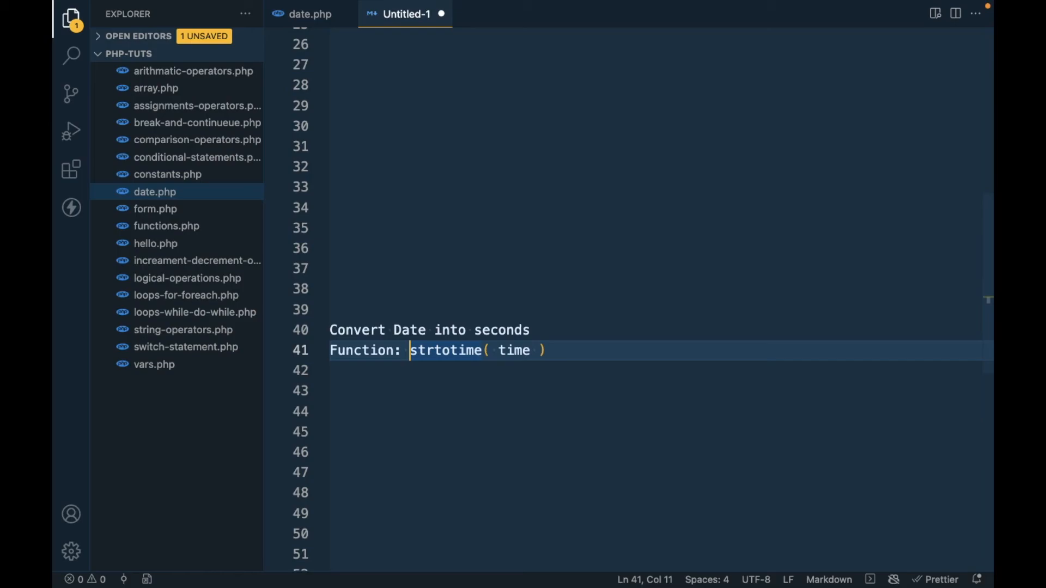
drag(411, 349, 546, 350)
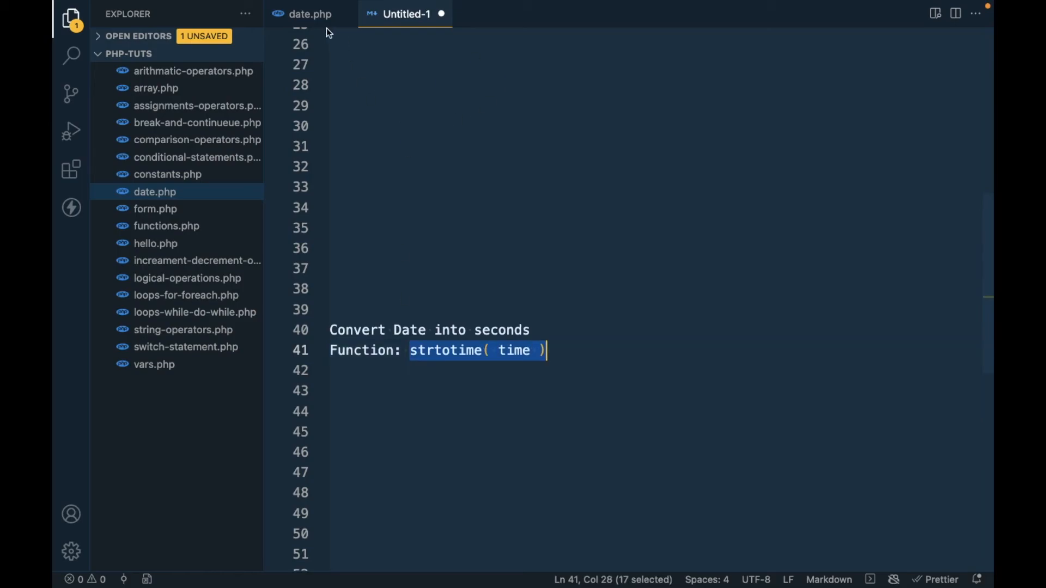
click(309, 13)
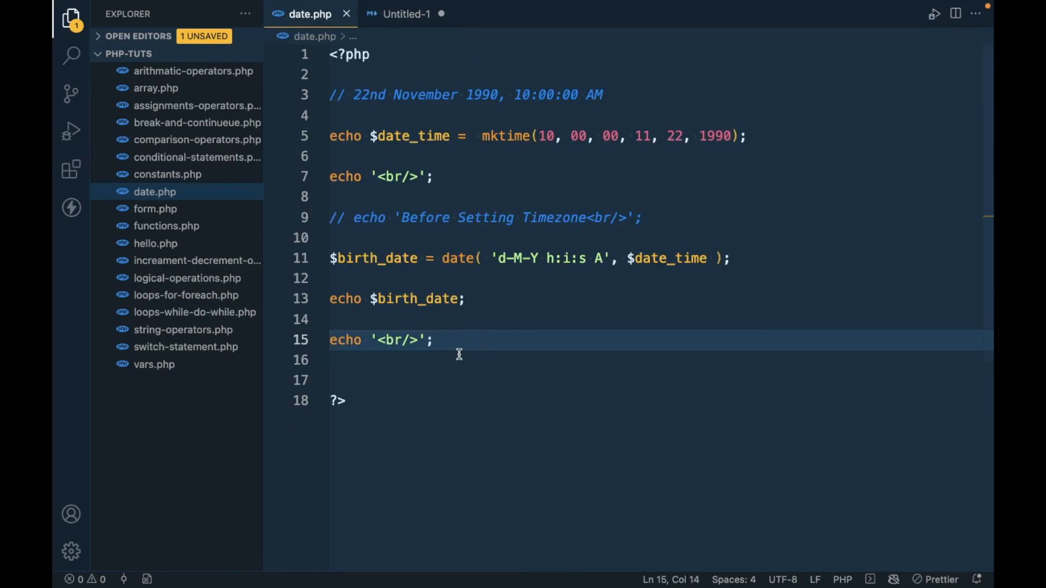
Add echo strtotime( $birth_date ); replacing the time placeholder, then reload the page to rerun date.php
text(echo)
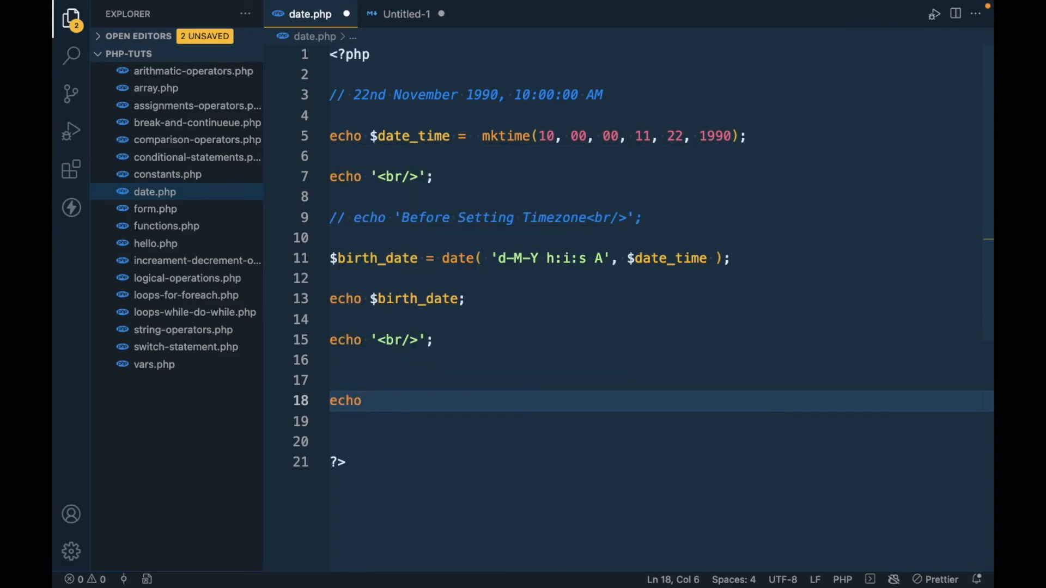
text(strtotime( time );)
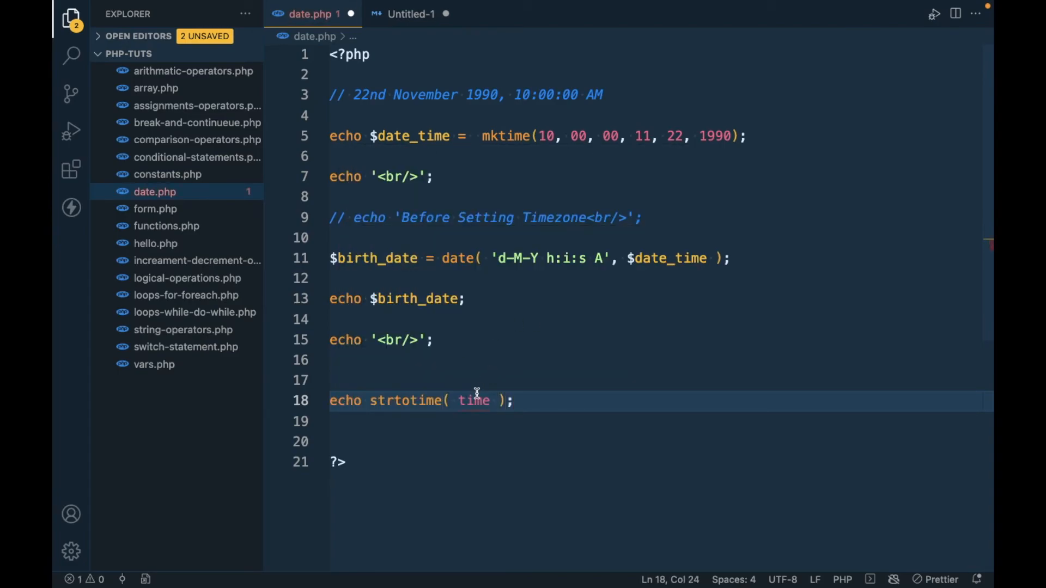
double_click(474, 400)
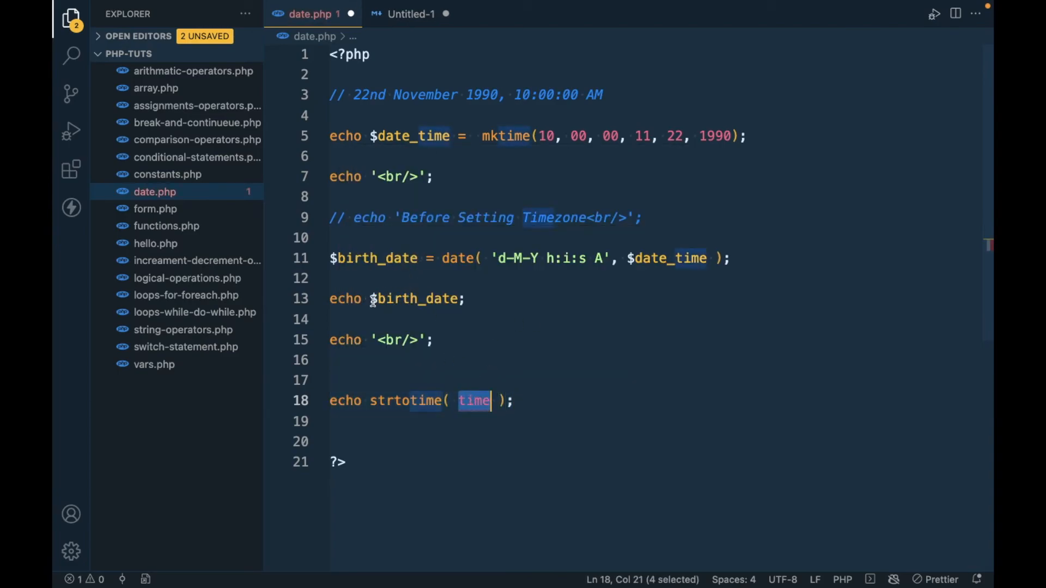
double_click(416, 299)
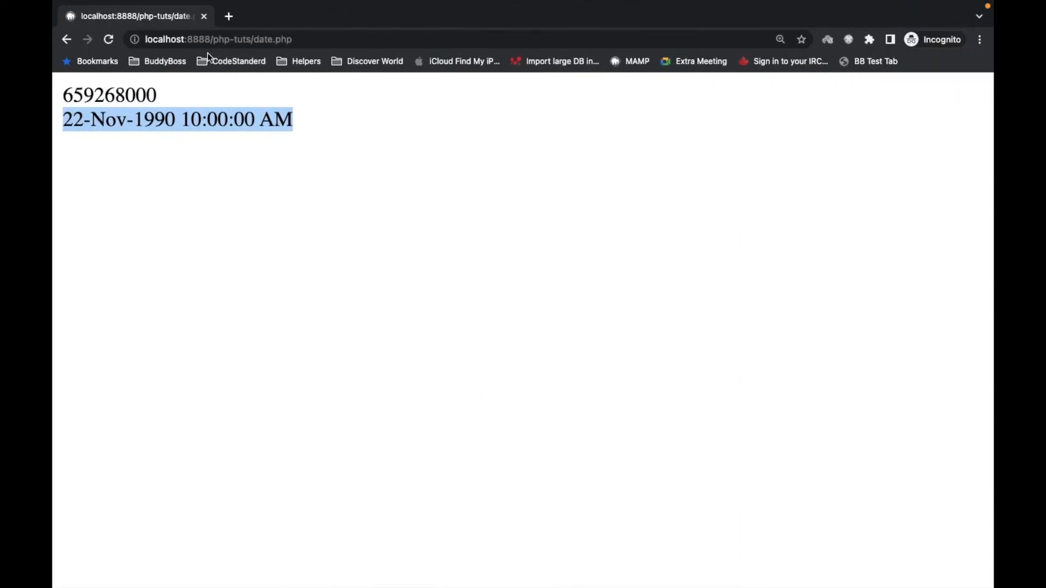
click(109, 39)
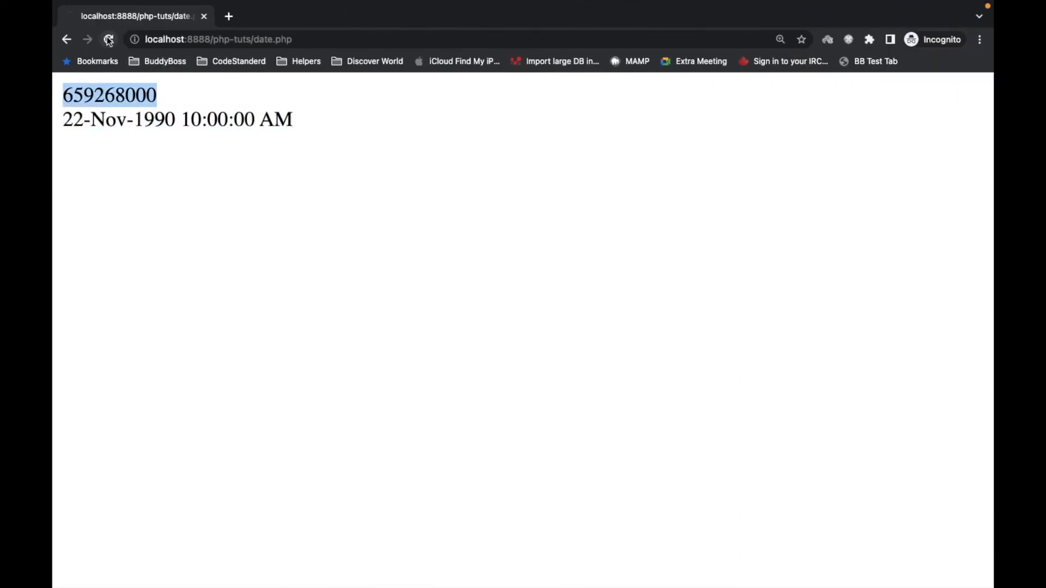
click(109, 39)
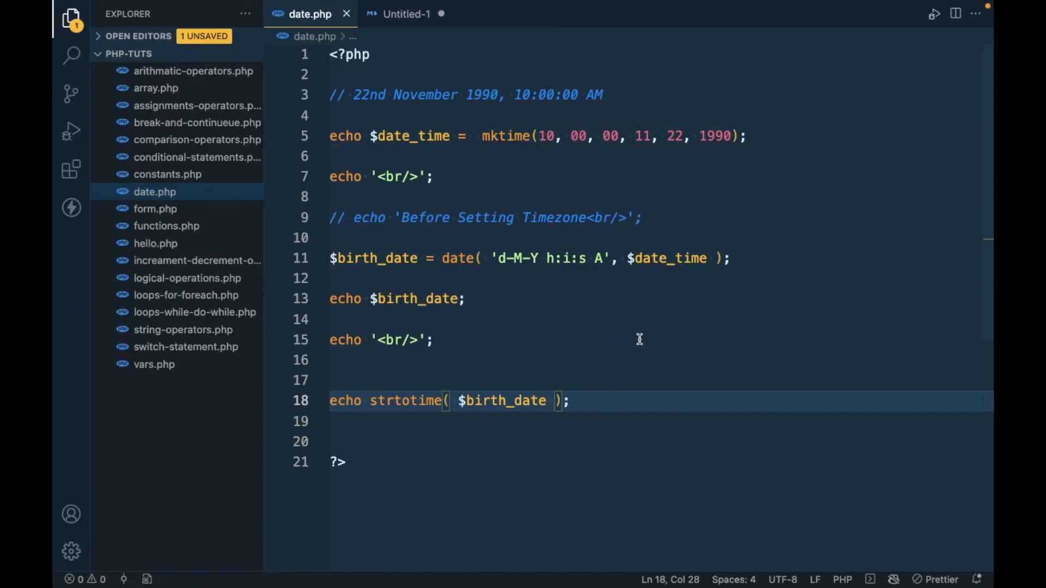
click(480, 136)
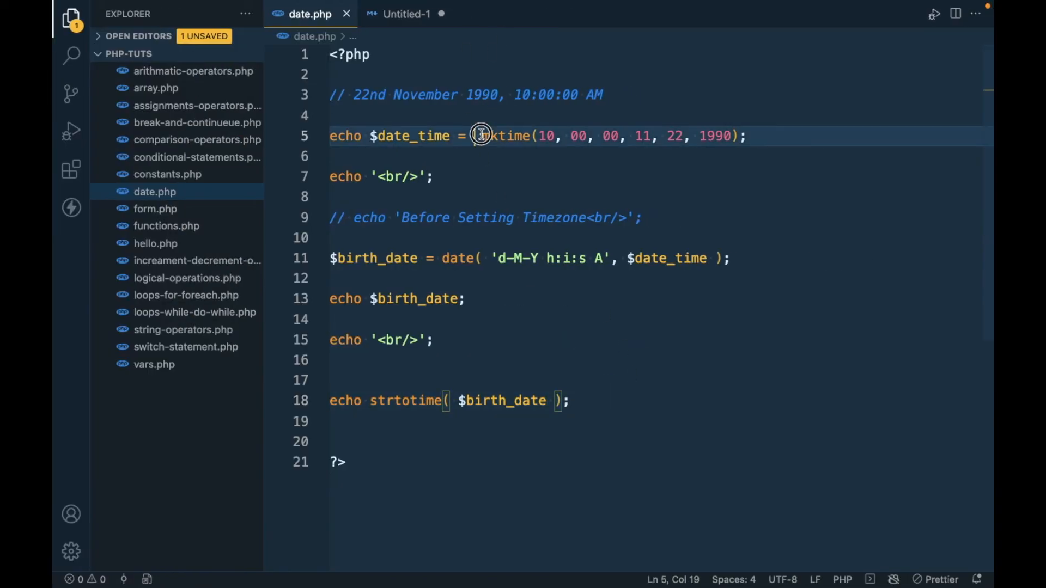
drag(480, 137, 752, 136)
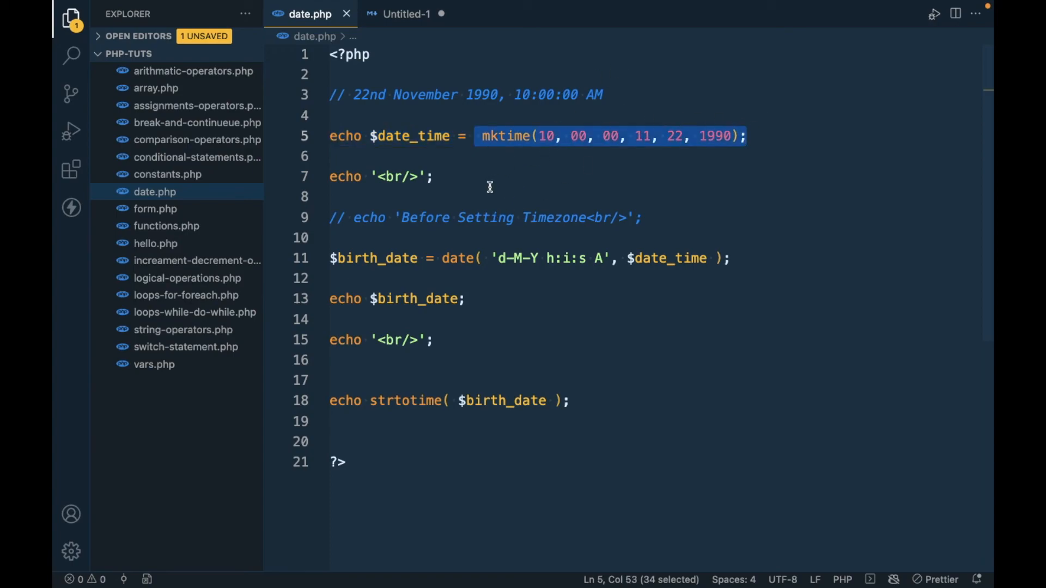
double_click(405, 400)
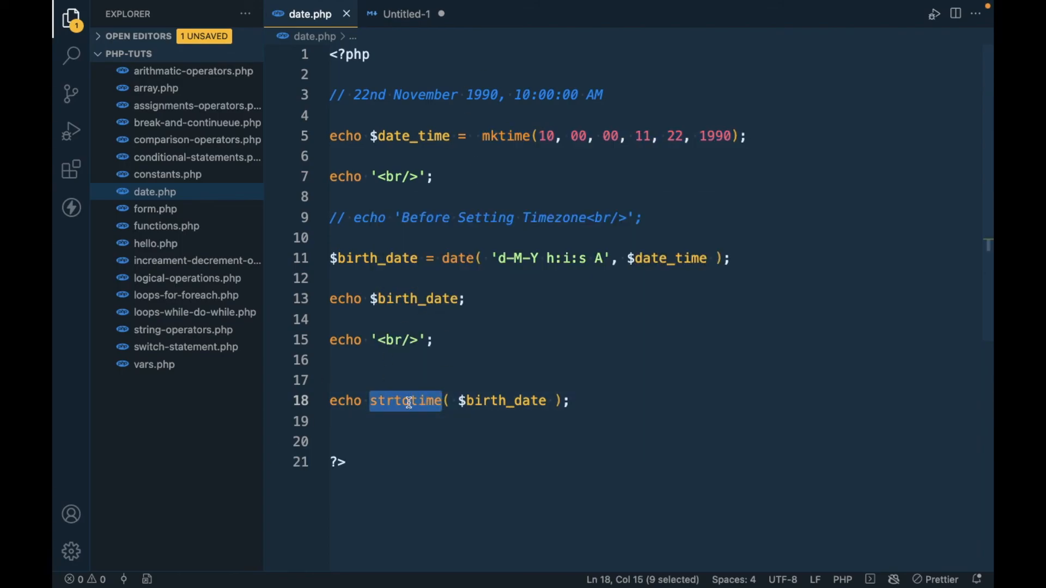
click(364, 421)
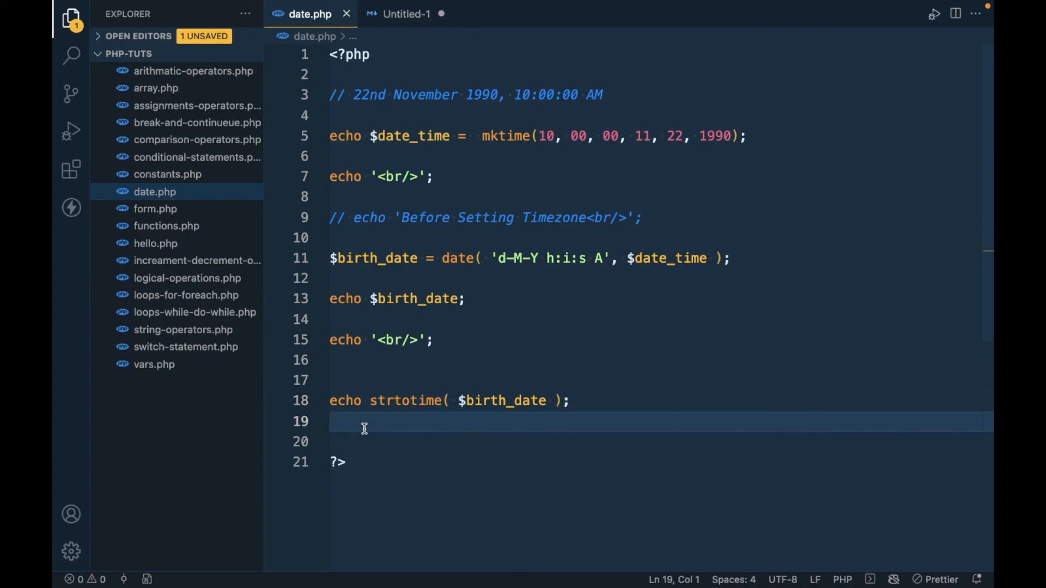
click(458, 401)
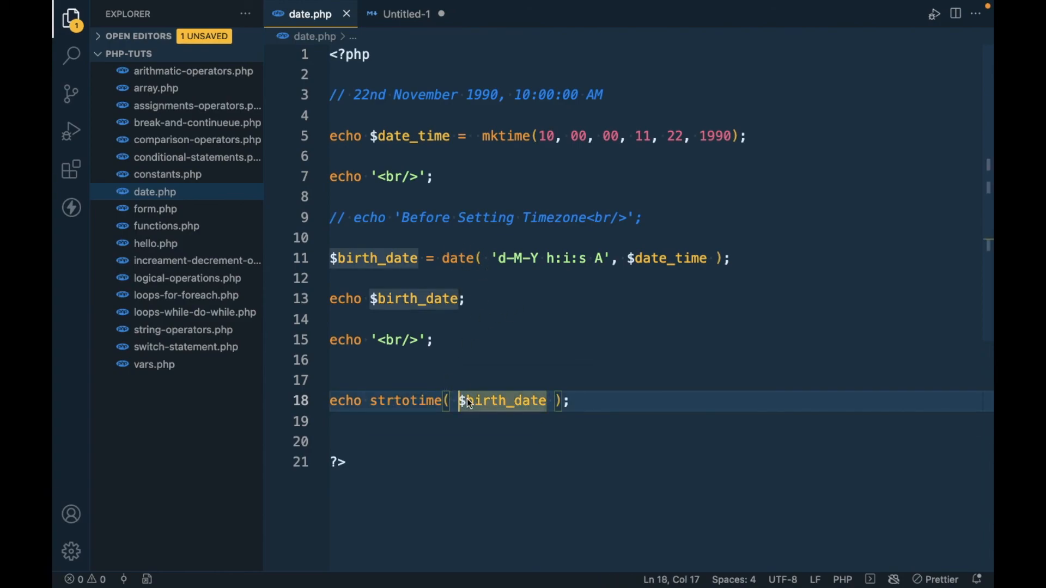
double_click(500, 401)
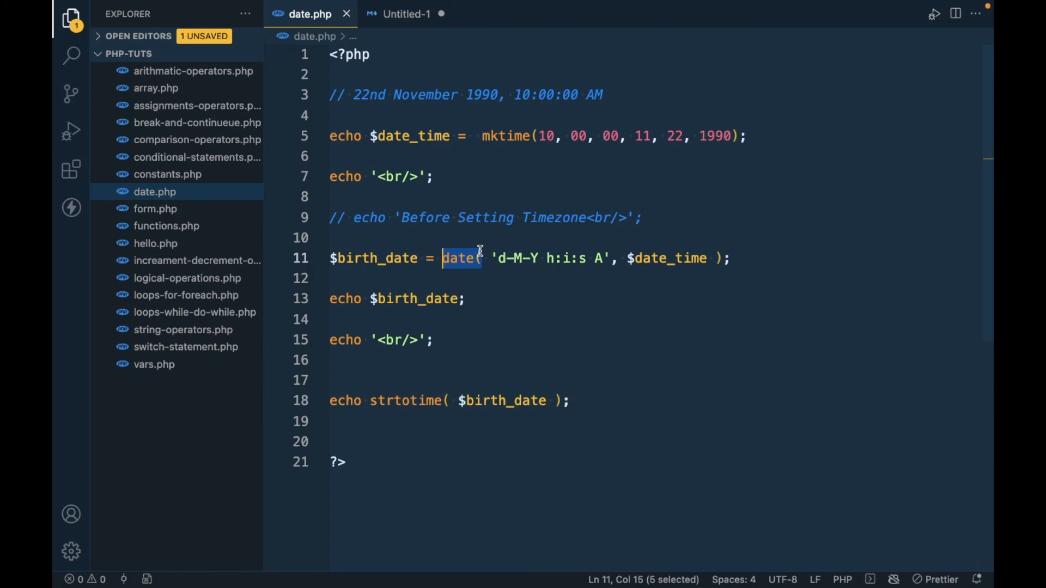
mouse_move(522, 356)
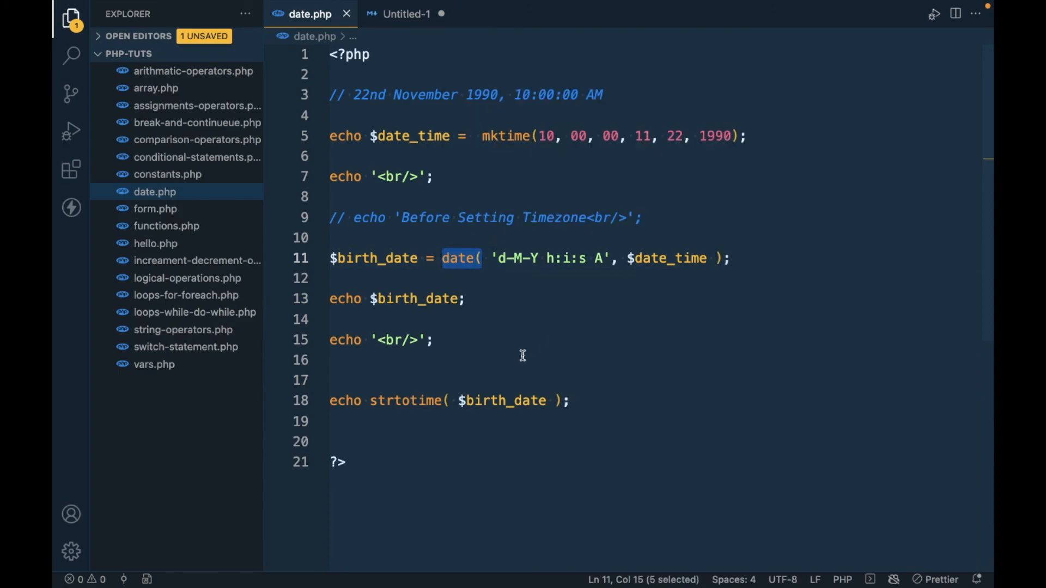
mouse_move(525, 348)
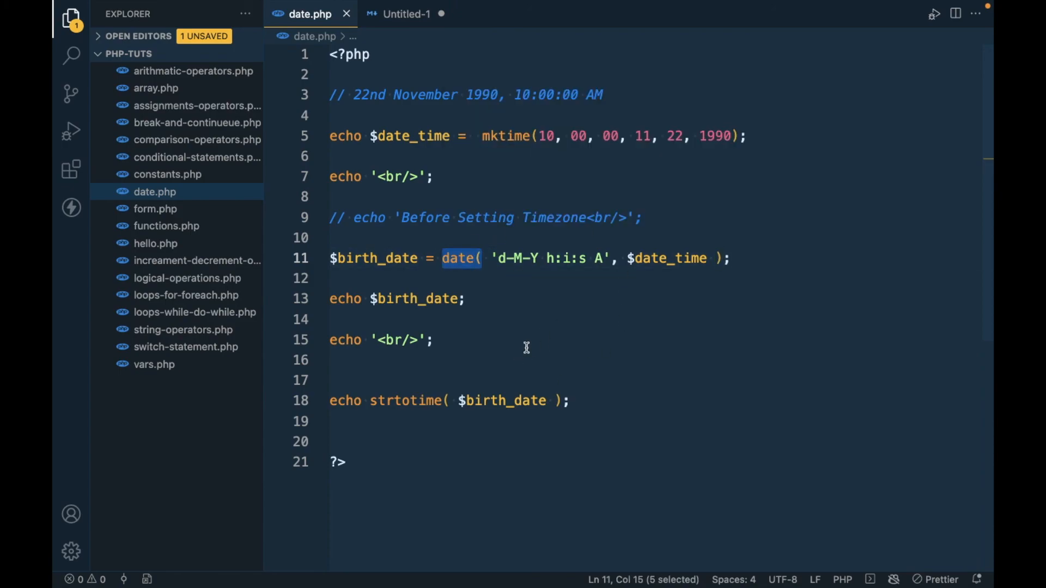